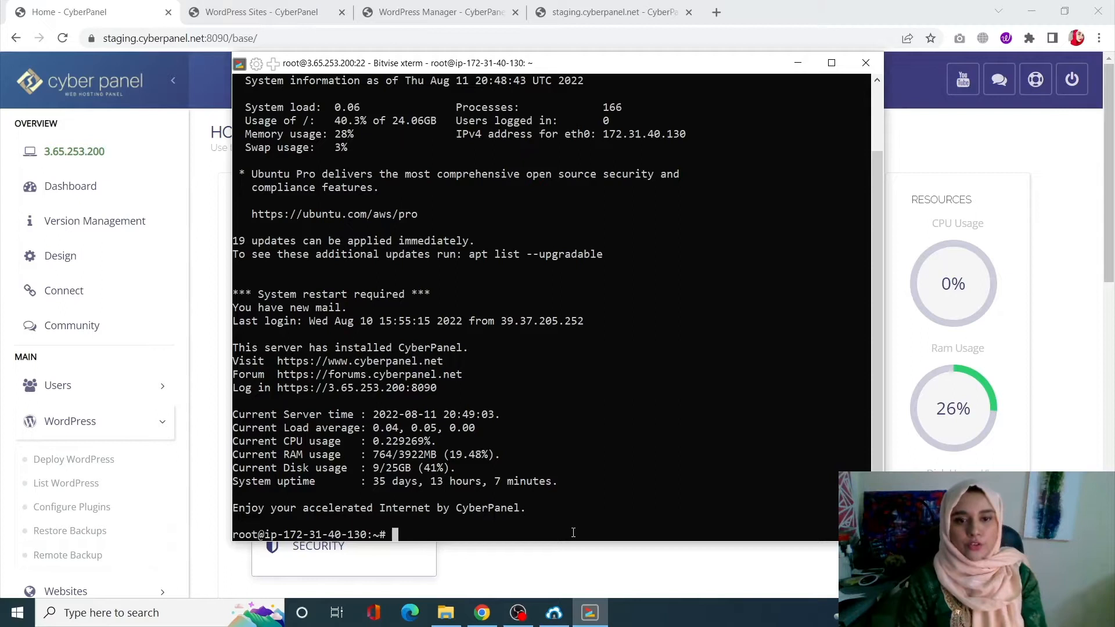
List root's crontab with crontab -l, showing the CyberPanel jobs and backup.sh entries.
{"action": "type", "text": "c"}
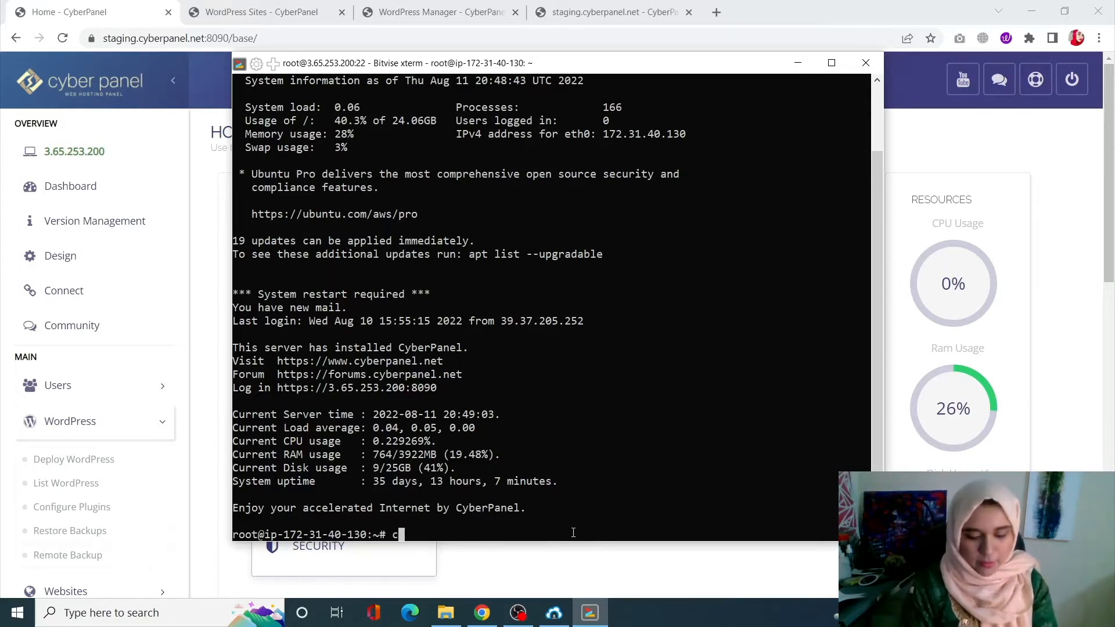
{"action": "type", "text": "rontab -l"}
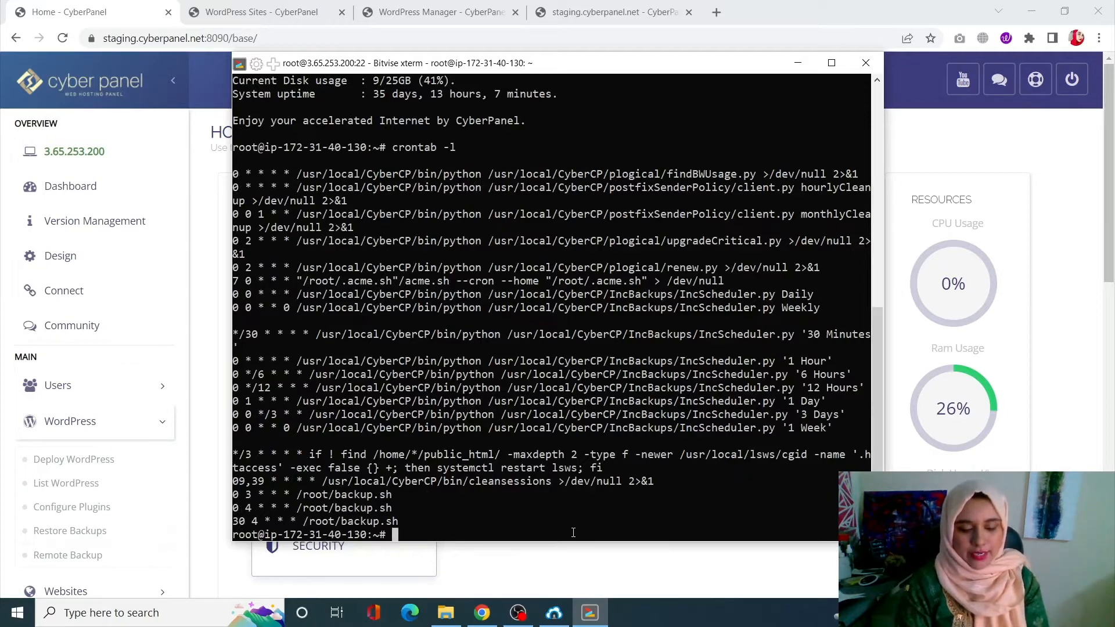
{"action": "type", "text": "cronta"}
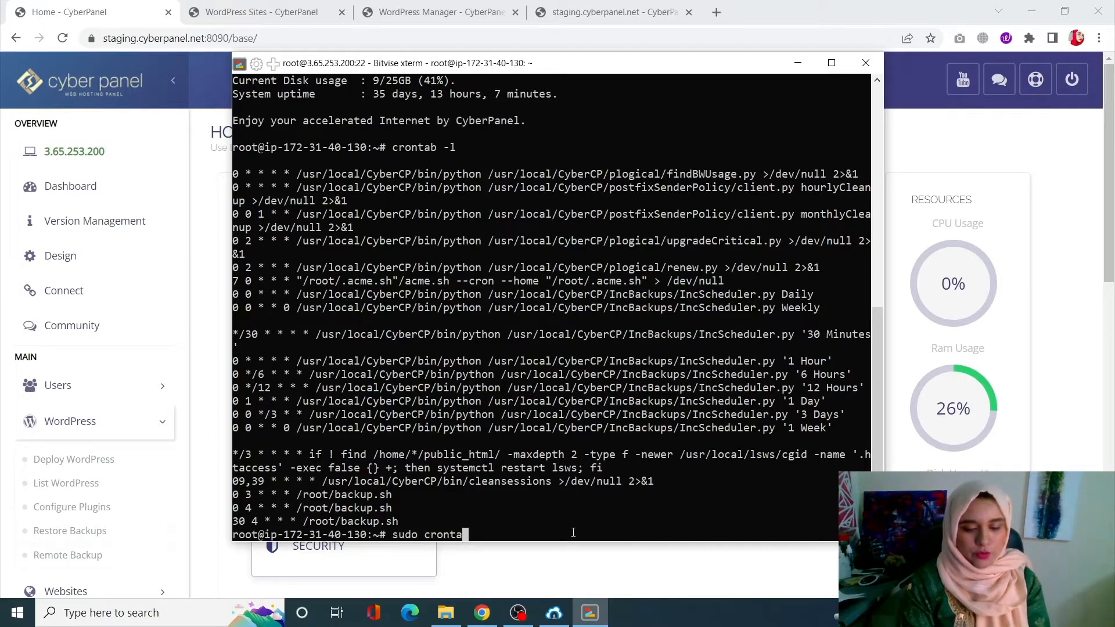
{"action": "type", "text": "-l"}
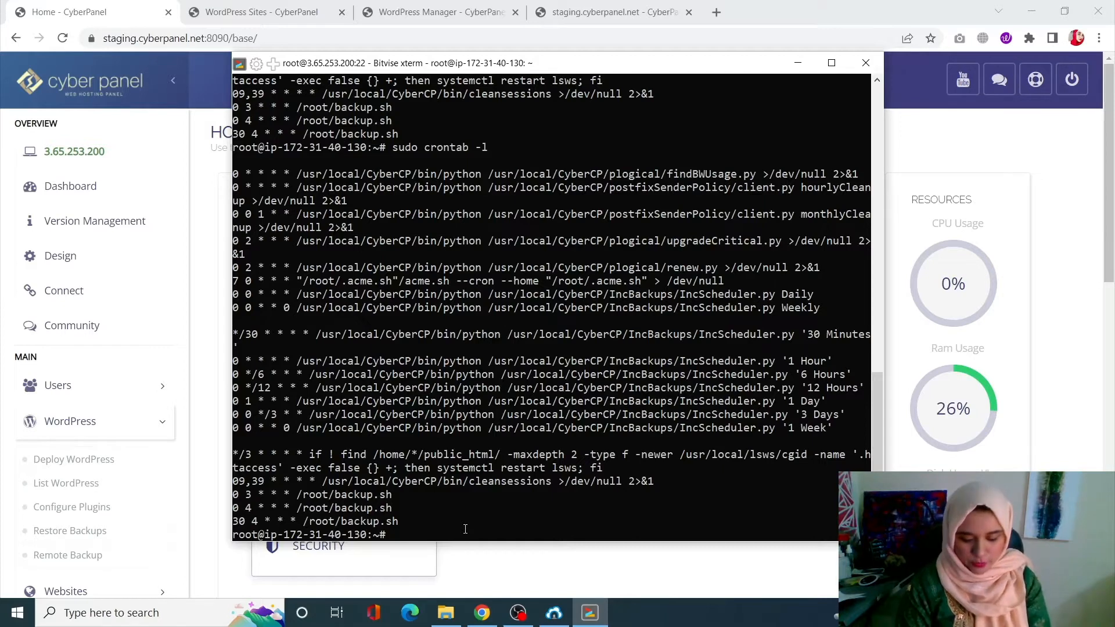
View the system crontab with less /etc/crontab.
{"action": "type", "text": "less"}
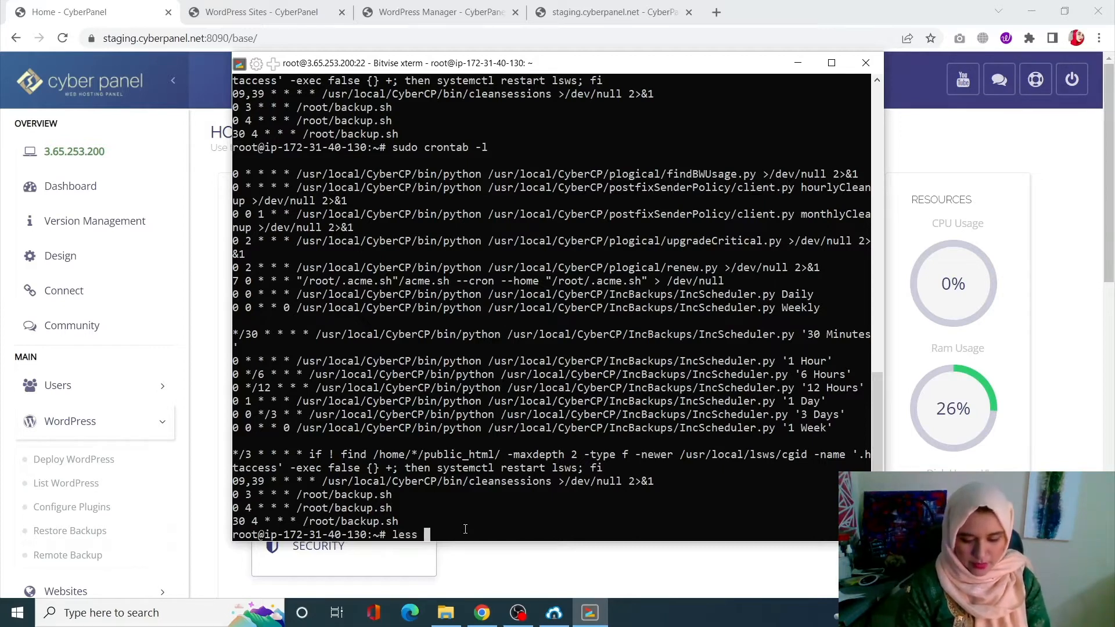
{"action": "type", "text": "/etc"}
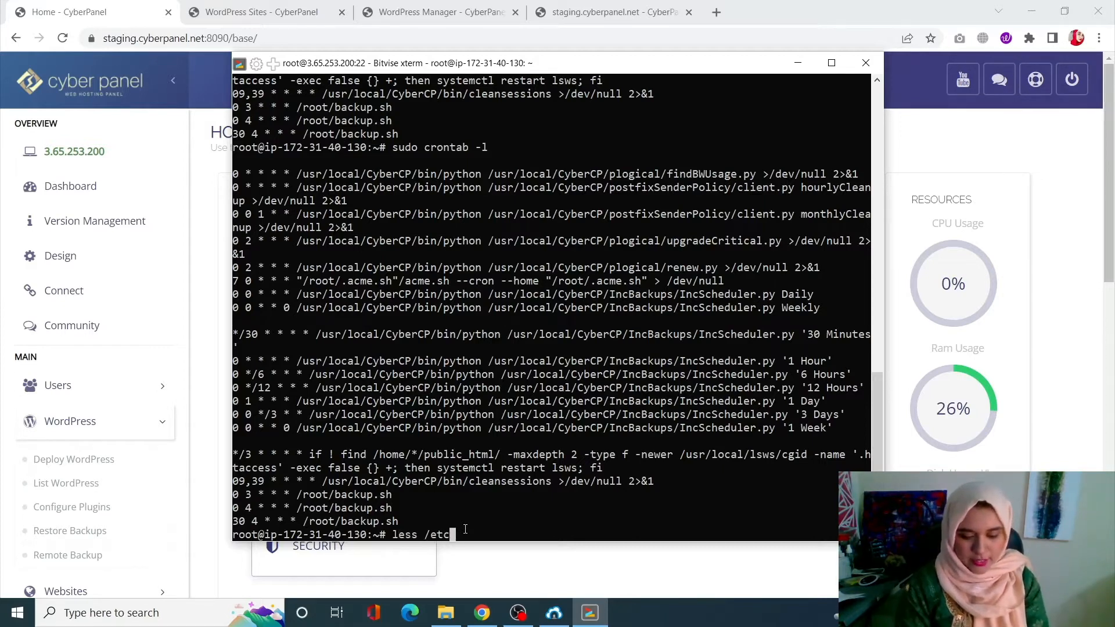
{"action": "type", "text": "/cro"}
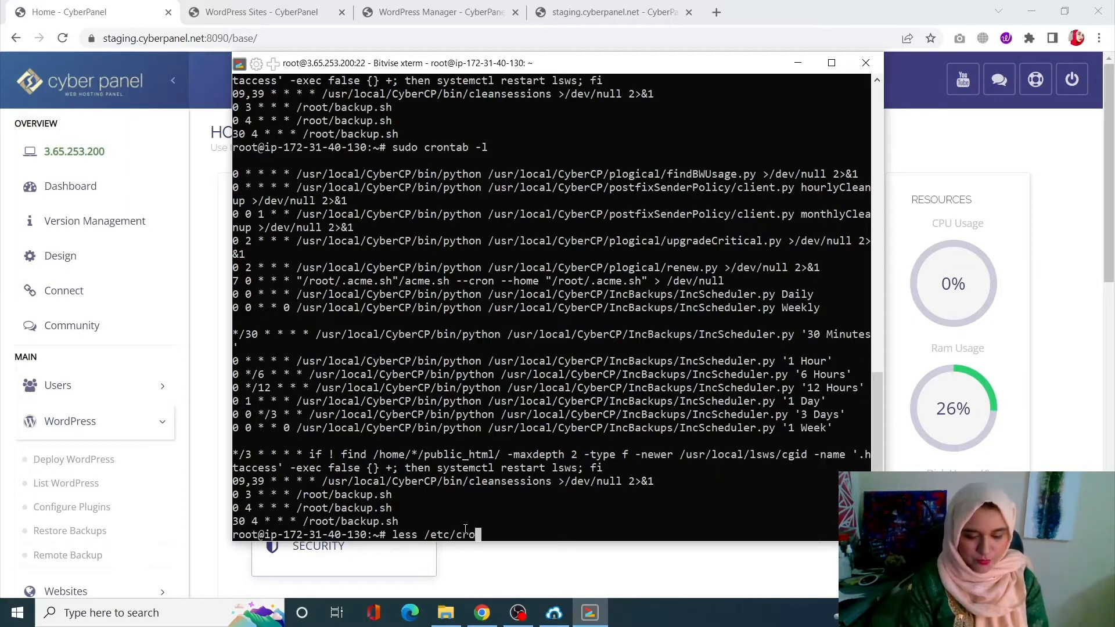
{"action": "type", "text": "ntab"}
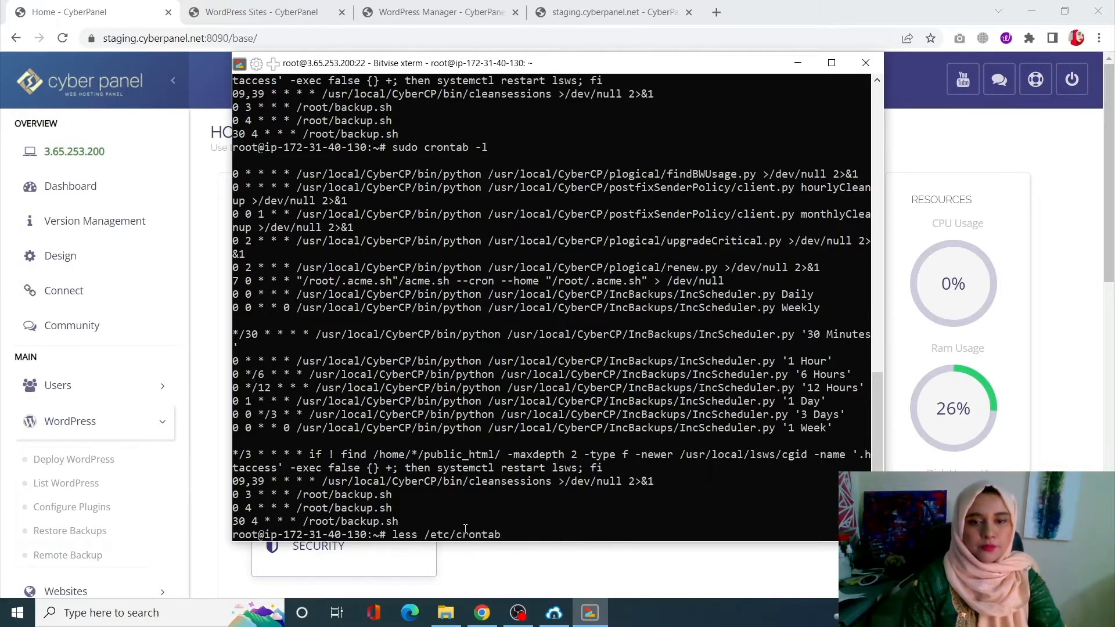
{"action": "key", "text": "Return"}
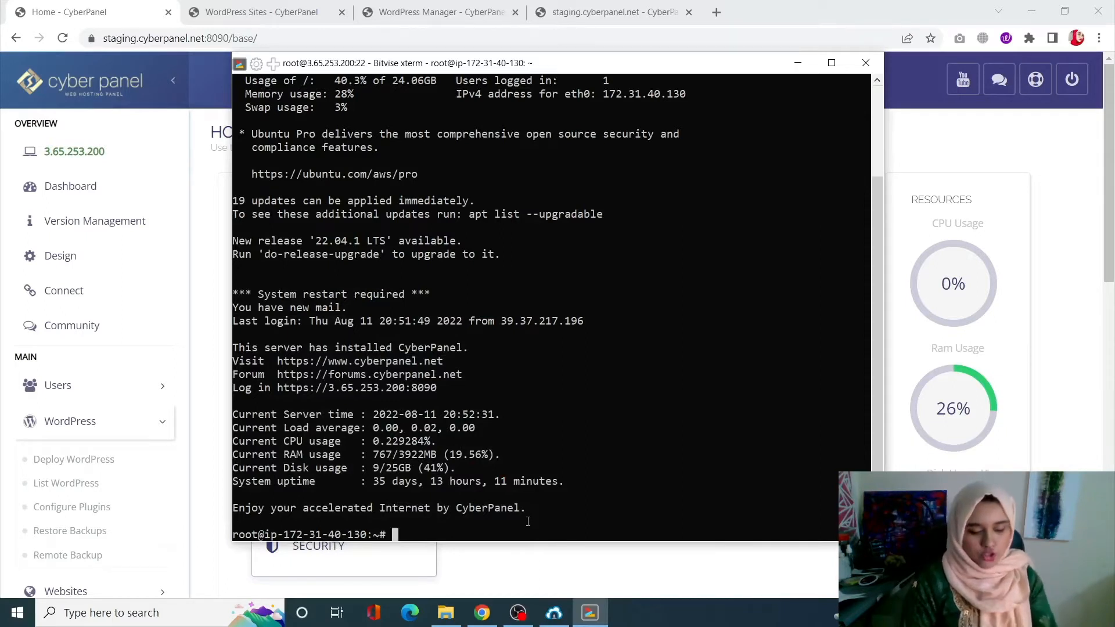
Change into /etc/cron.daily and list its nine daily scripts with ls -l.
{"action": "type", "text": "cd"}
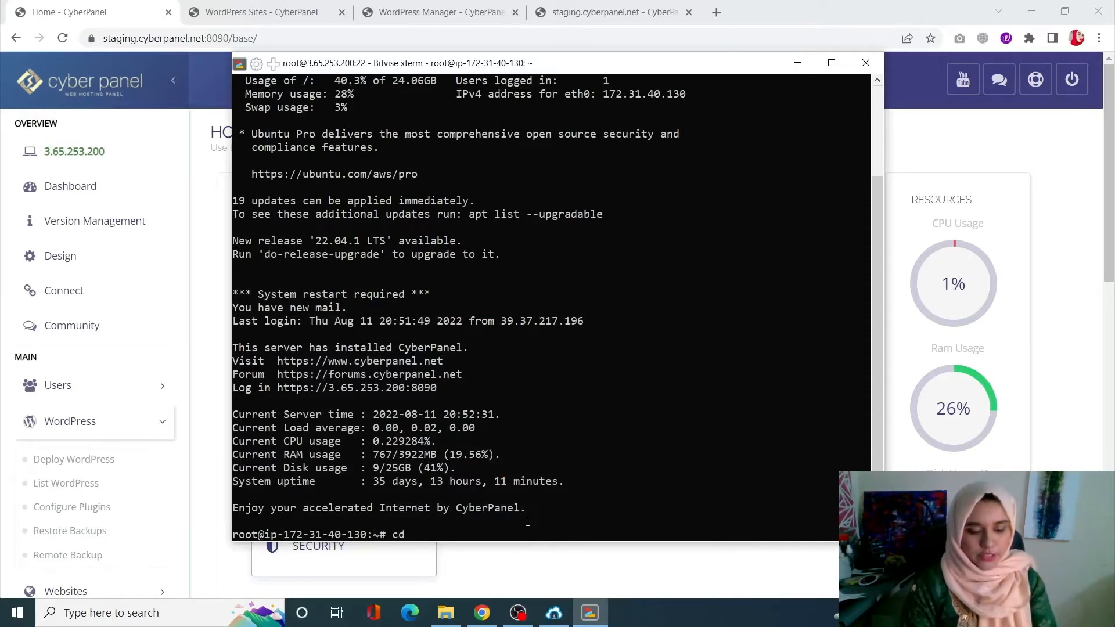
{"action": "type", "text": "/"}
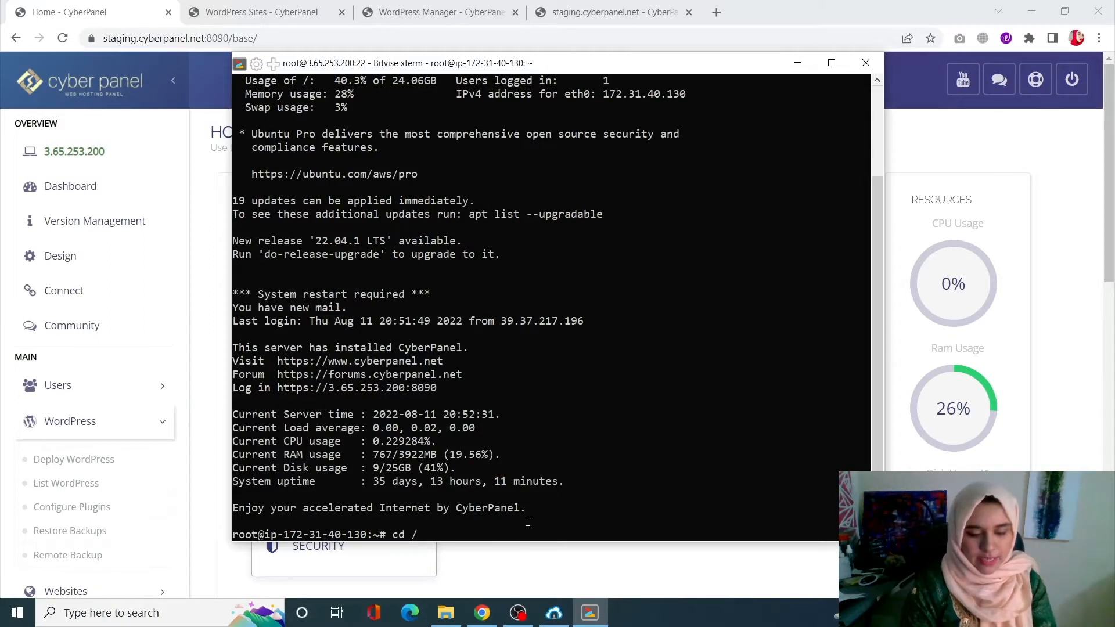
{"action": "type", "text": "etc/"}
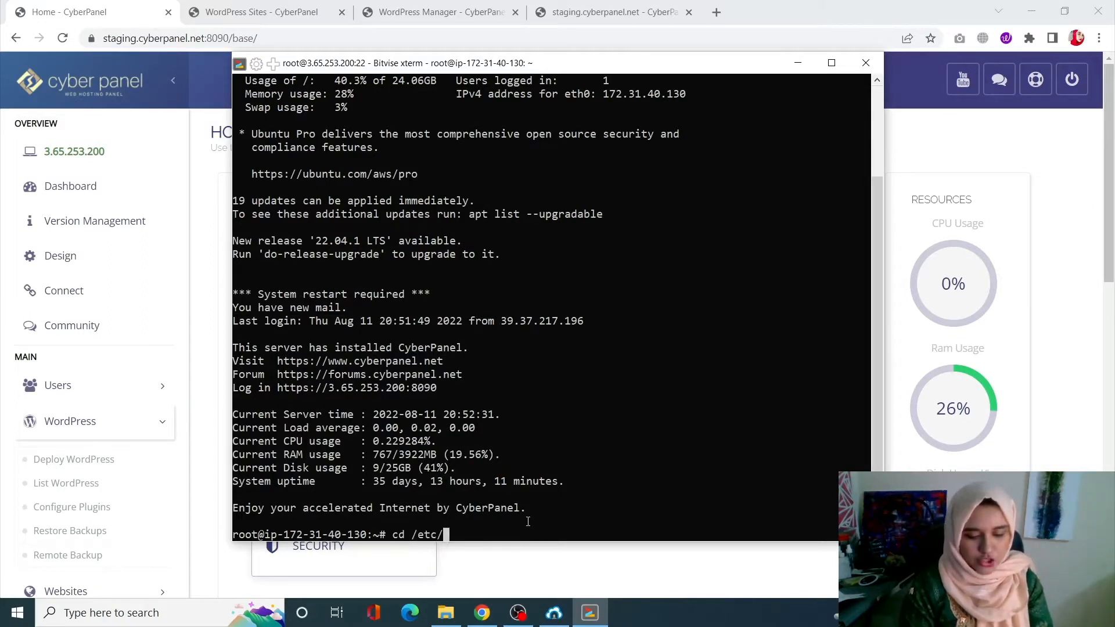
{"action": "type", "text": "cron.d"}
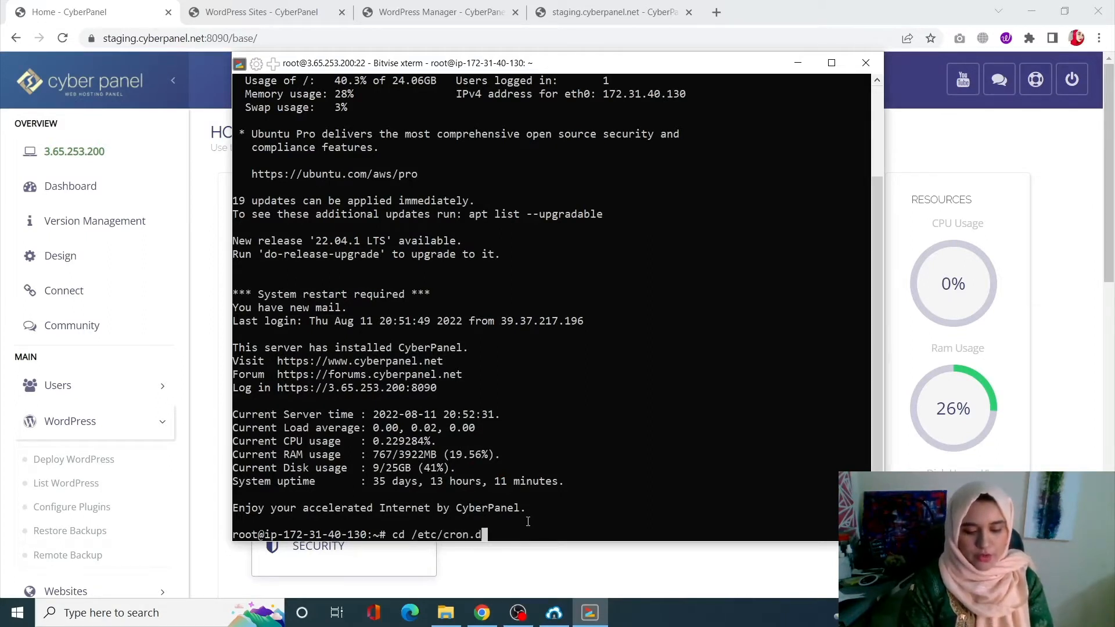
{"action": "type", "text": "aily"}
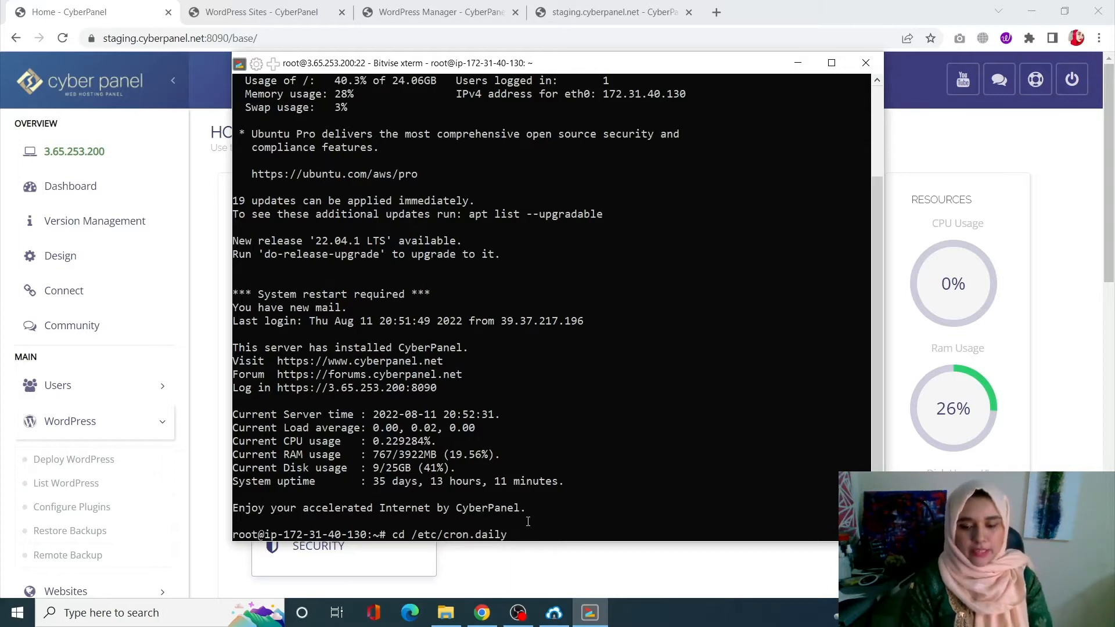
{"action": "type", "text": "ls -l"}
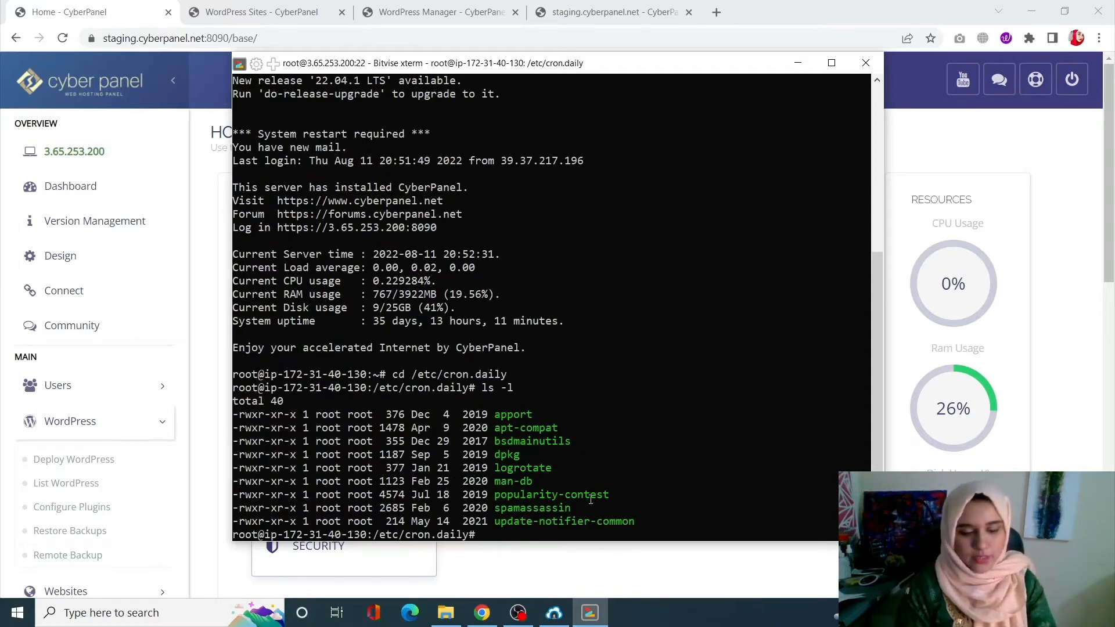
{"action": "type", "text": "cd /etc/"}
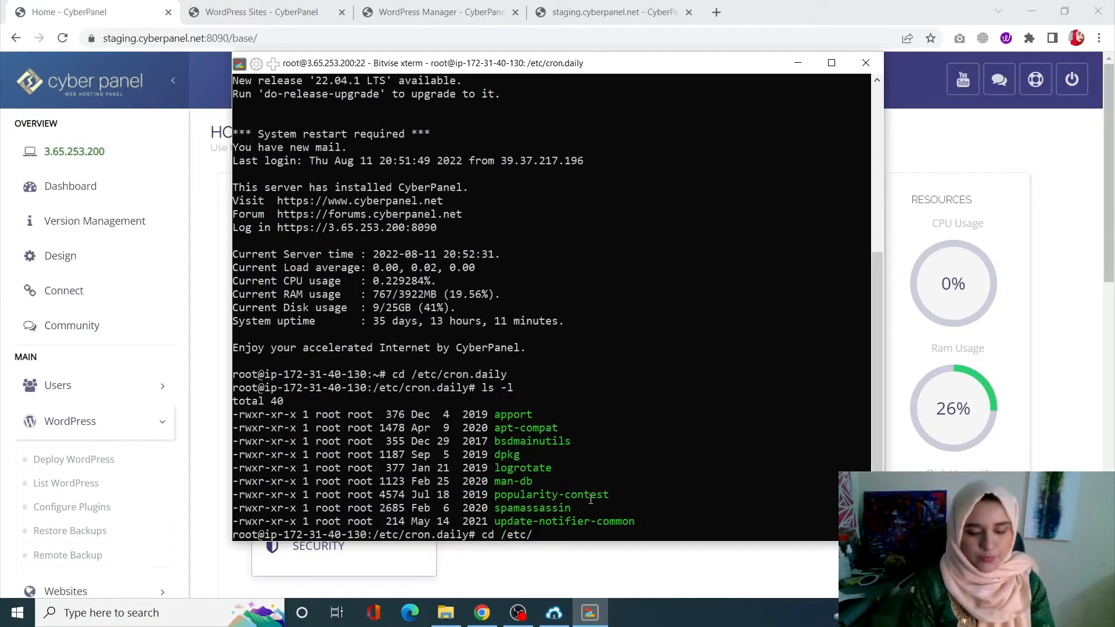
{"action": "type", "text": "cron.weekl"}
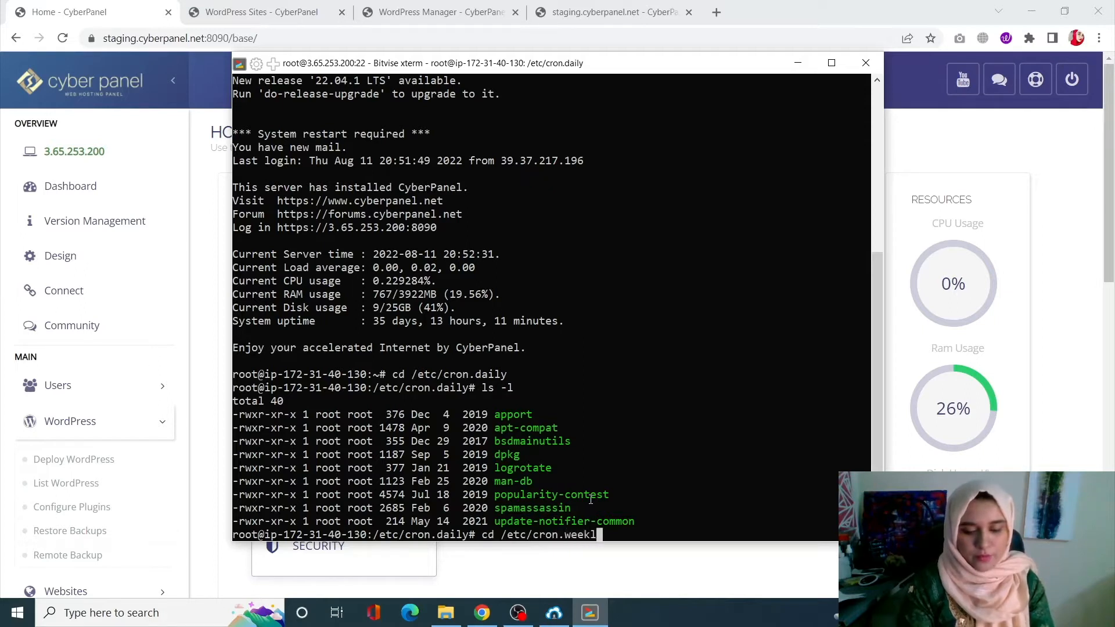
List /etc/cron.weekly's two scripts, then list the empty /etc/cron.monthly.
{"action": "key", "text": "enter"}
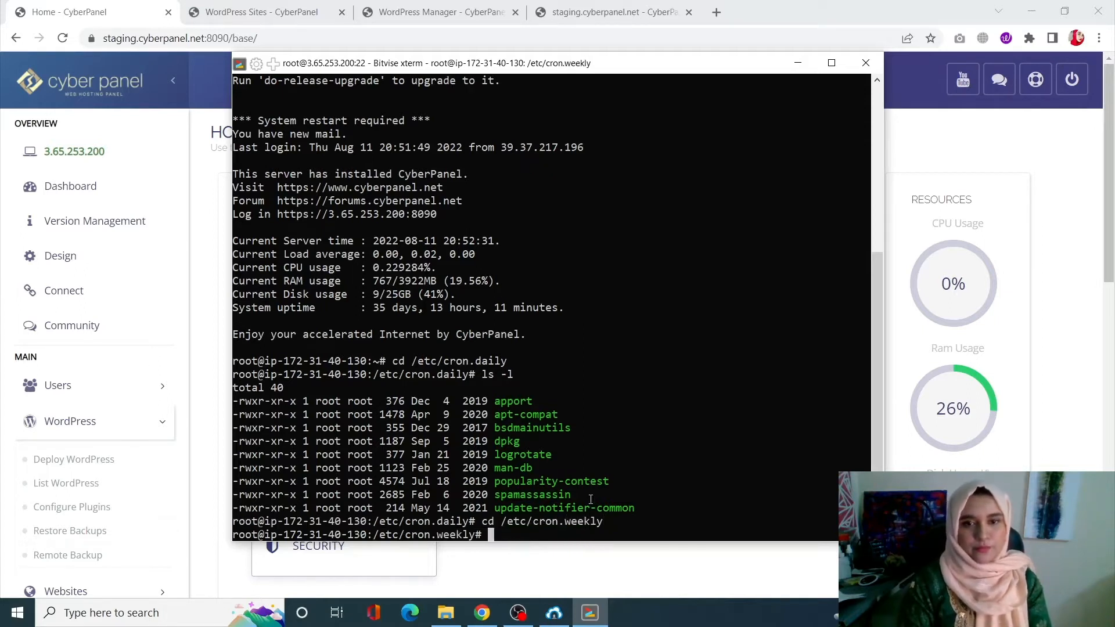
{"action": "type", "text": "ls -l"}
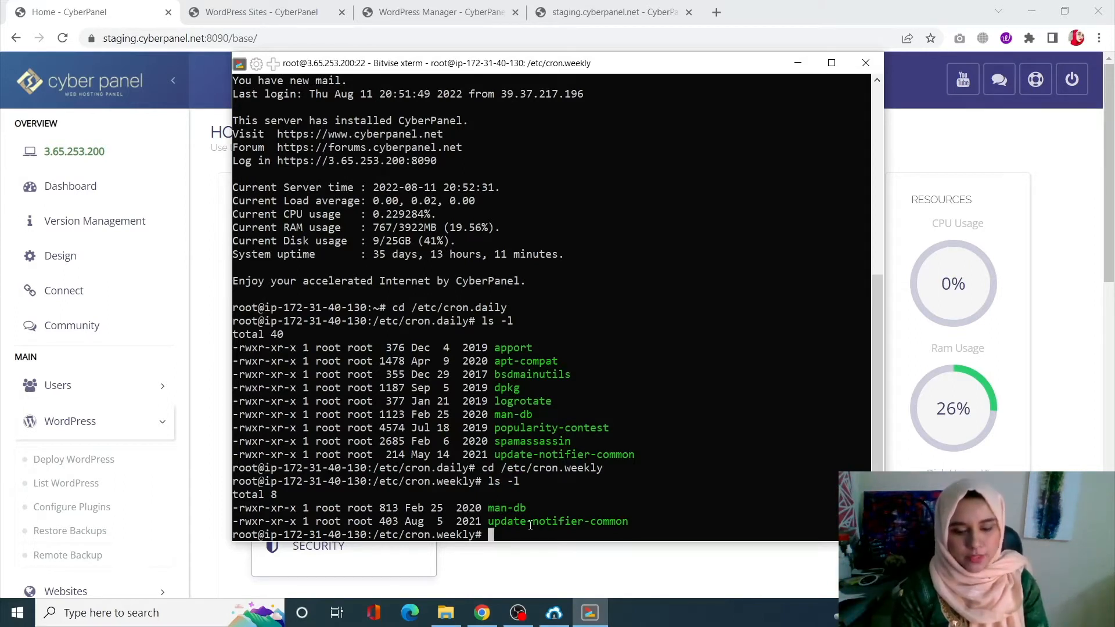
{"action": "type", "text": "cd /"}
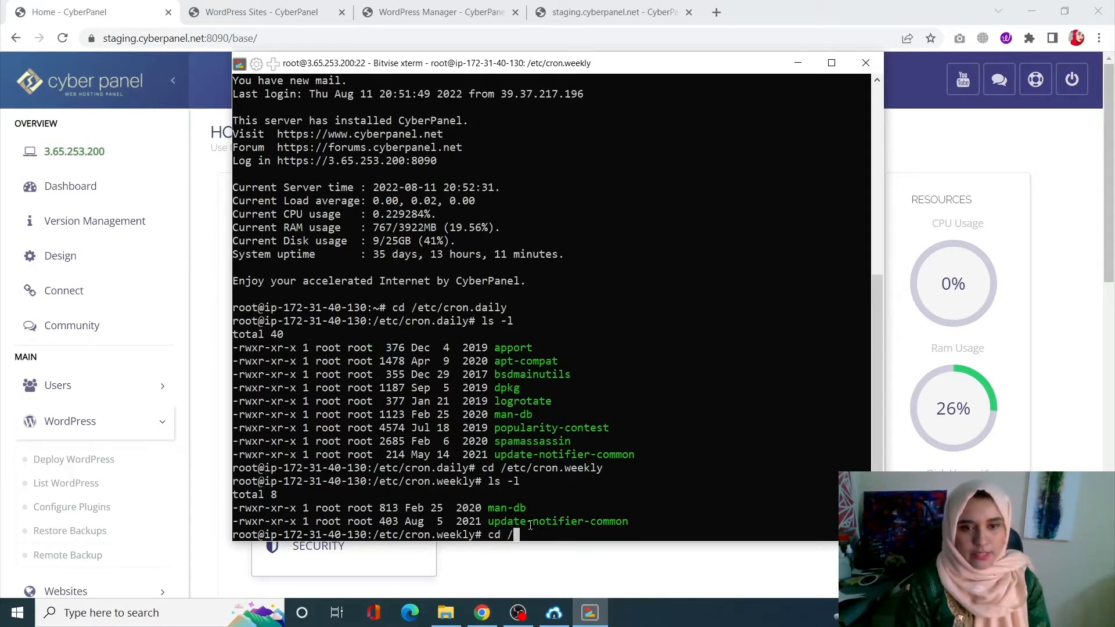
{"action": "type", "text": "etc"}
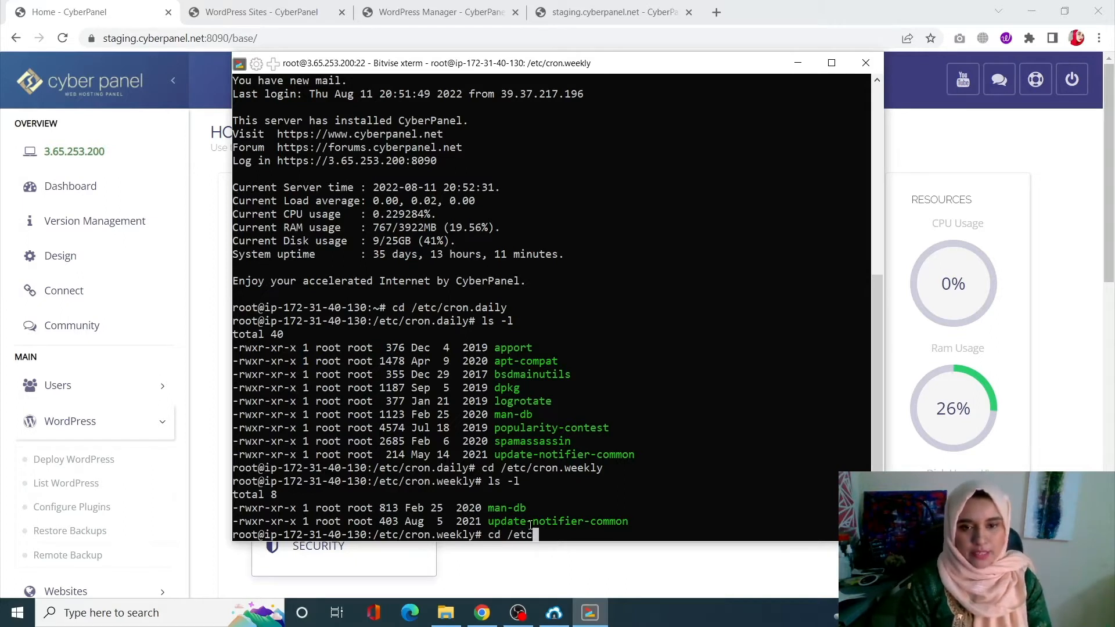
{"action": "type", "text": "/cron.m"}
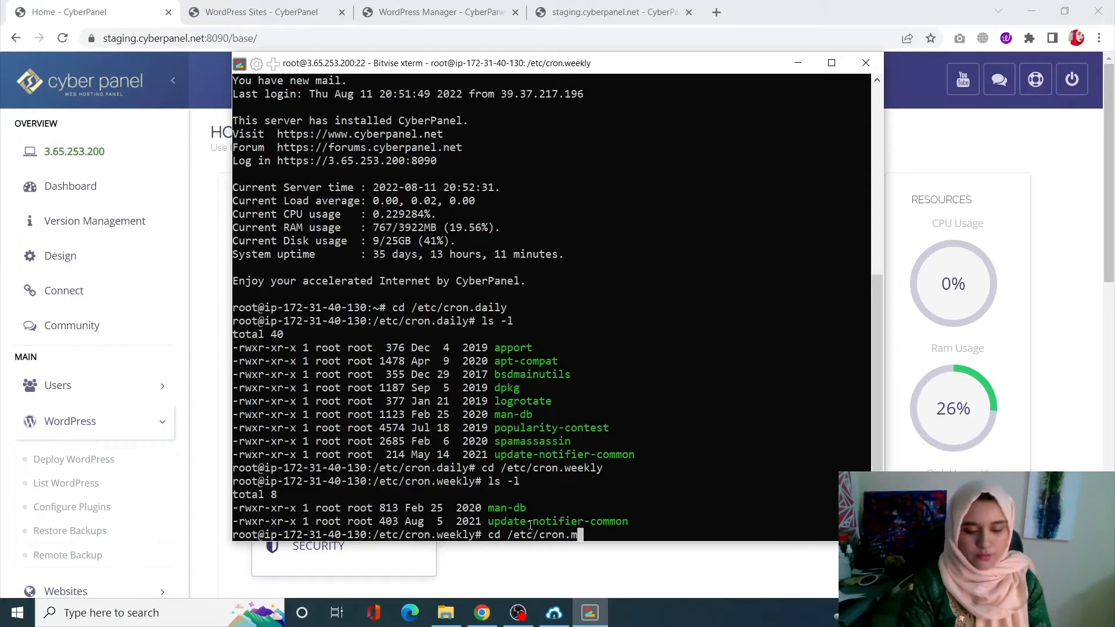
{"action": "type", "text": "onthly"}
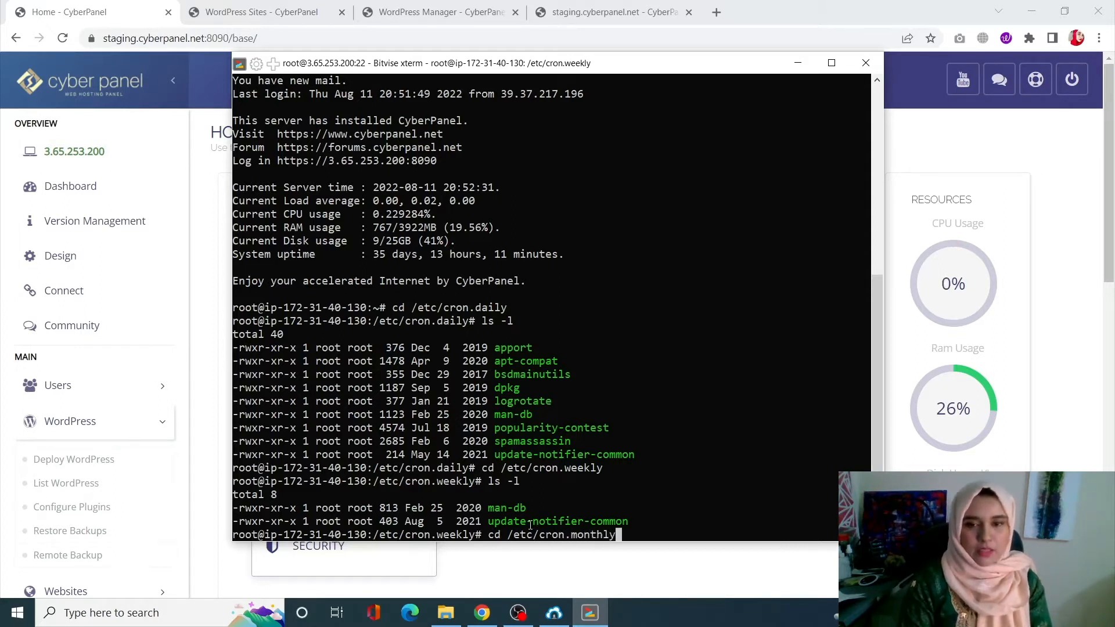
{"action": "type", "text": "ls -l"}
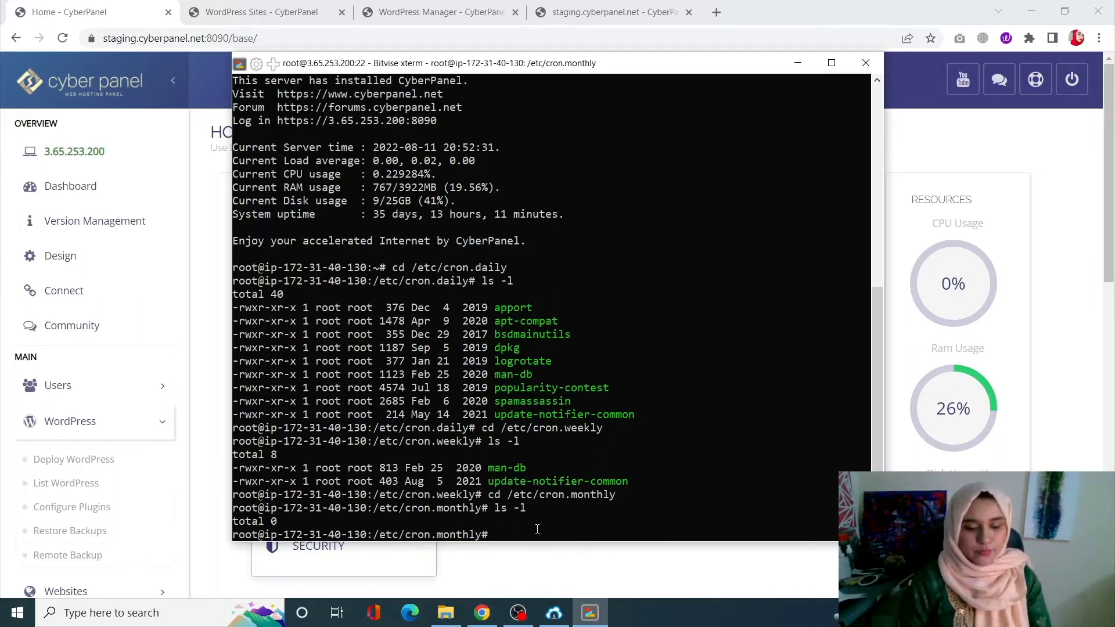
Switch to a root login shell with sudo su - after the 'suco' typo.
{"action": "type", "text": "suco"}
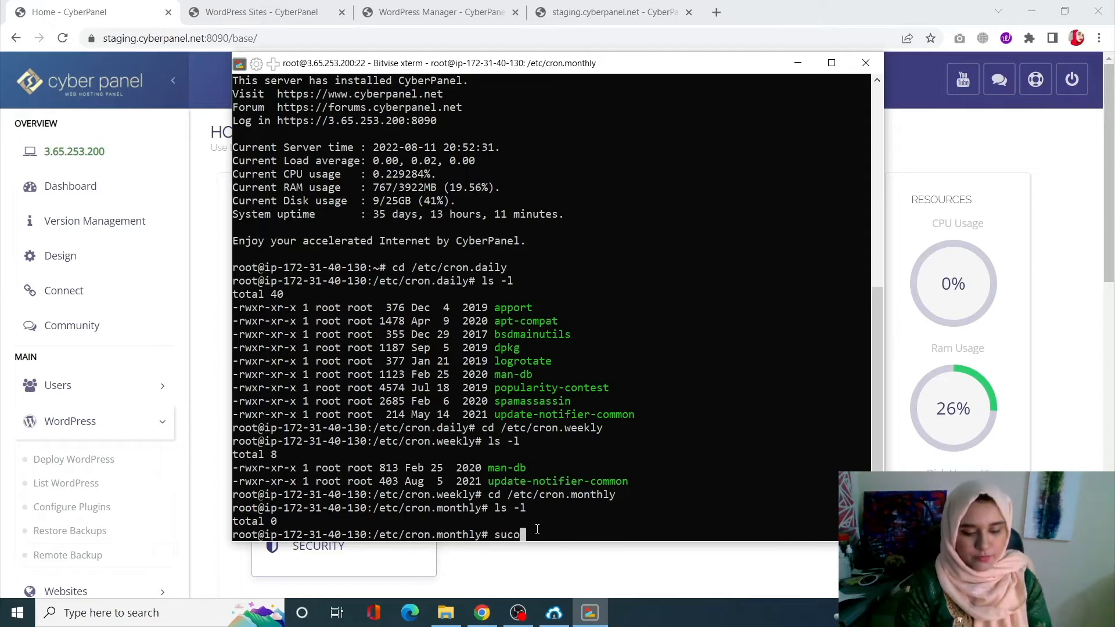
{"action": "type", "text": "su -"}
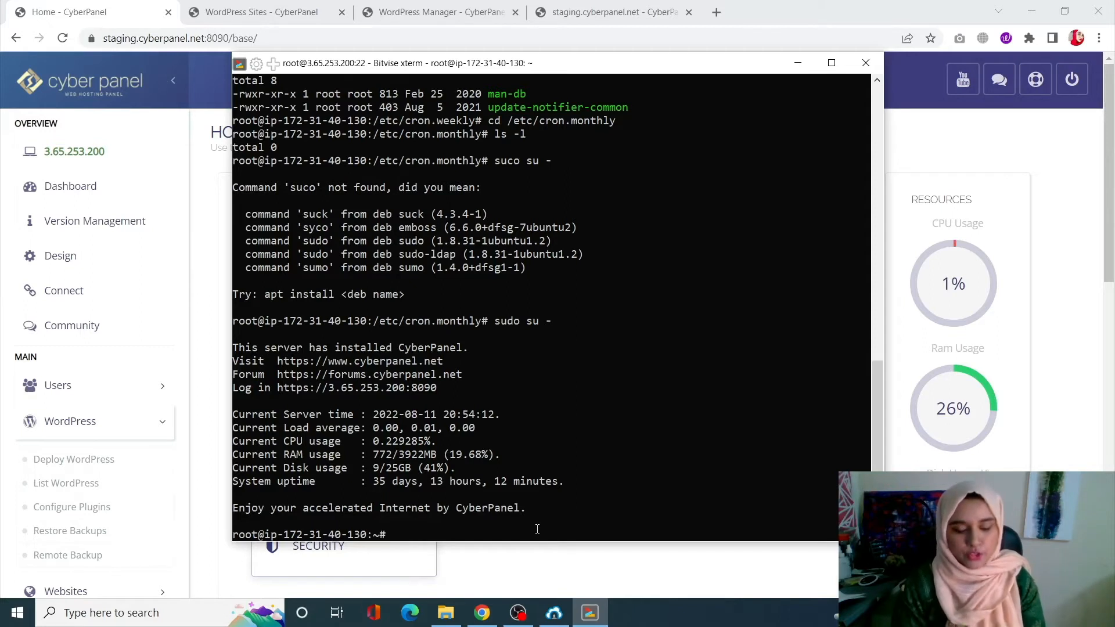
Add the line '0 9 * * * /root/backup.sh' to root's crontab in nano and write the file.
{"action": "type", "text": "crontab"}
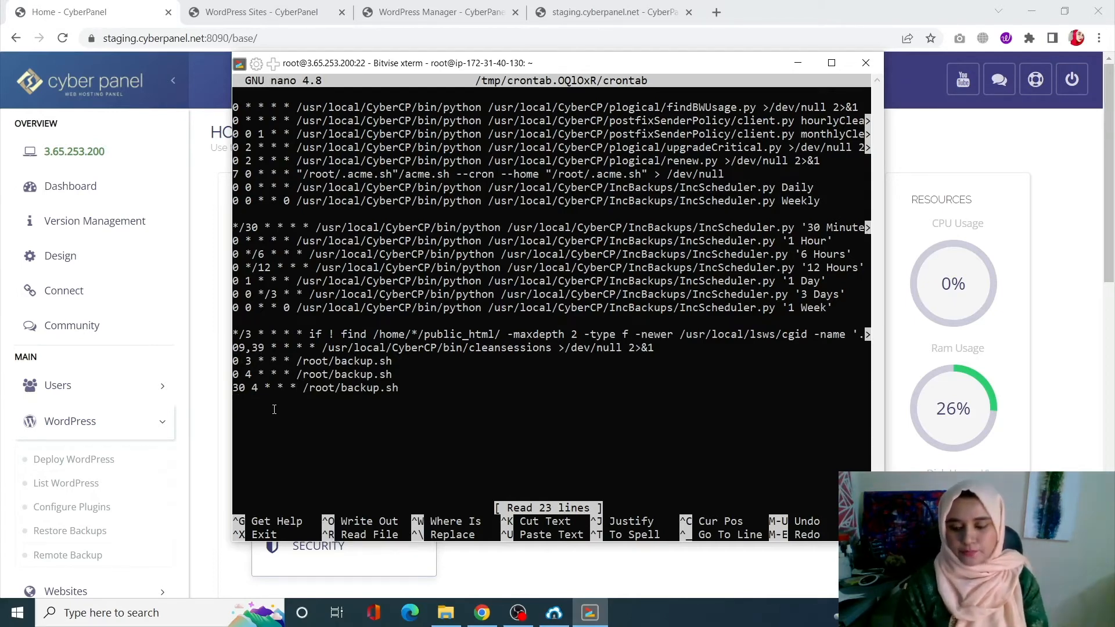
{"action": "type", "text": "0"}
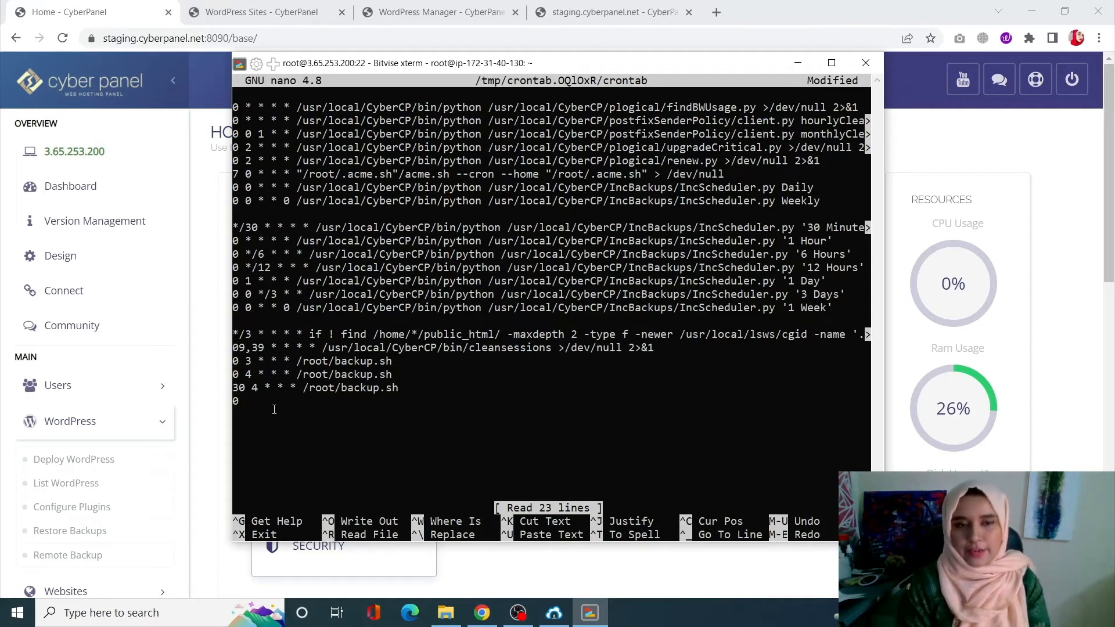
{"action": "type", "text": "9"}
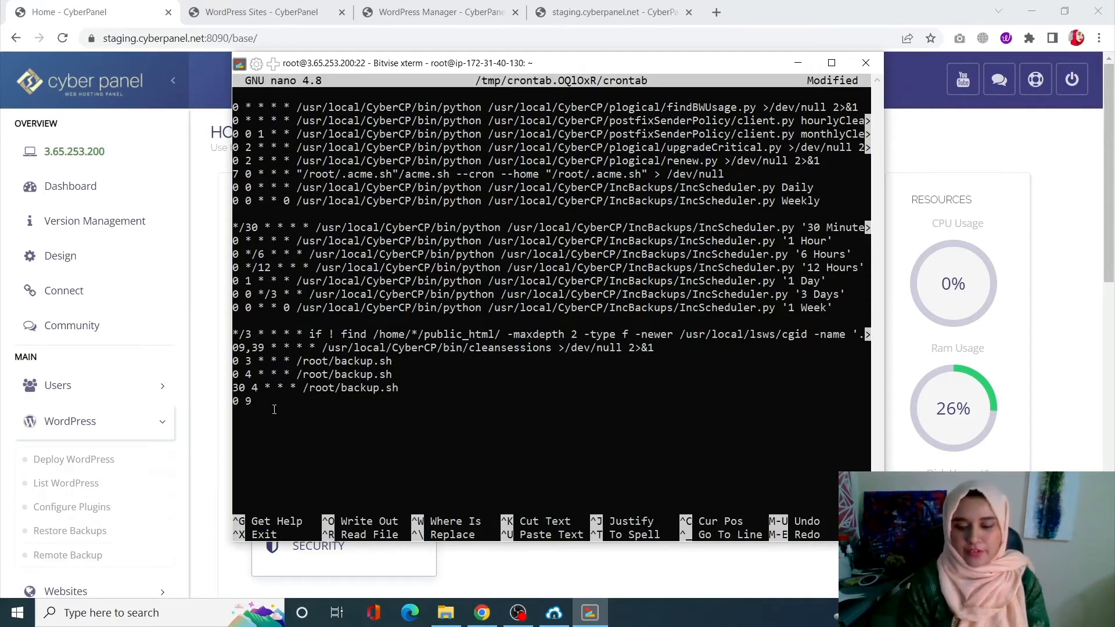
{"action": "type", "text": "* * *"}
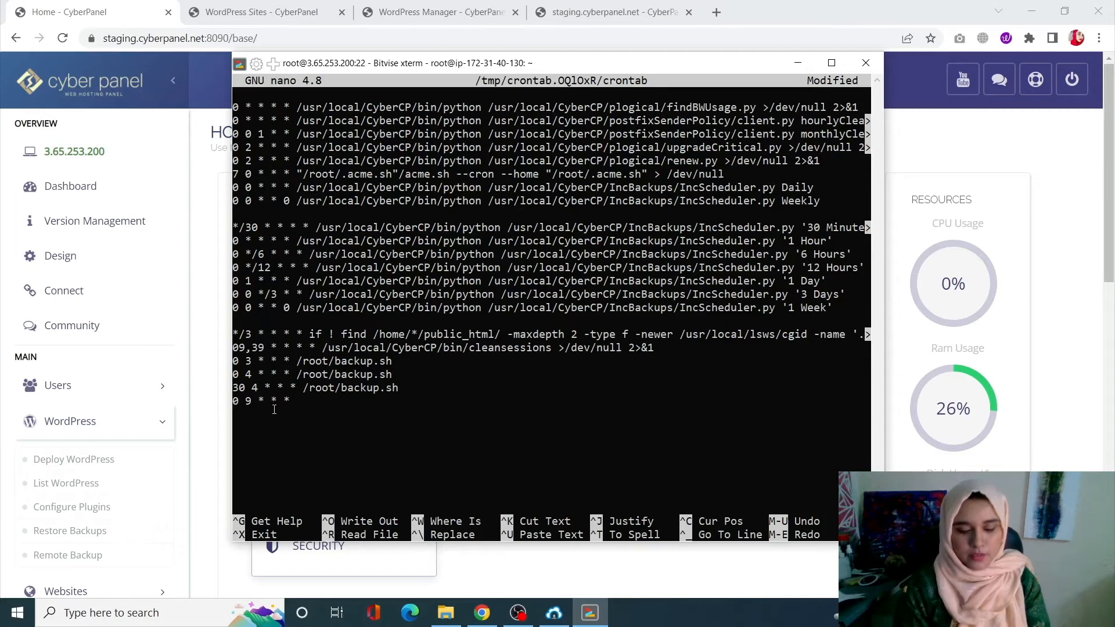
{"action": "type", "text": "/root"}
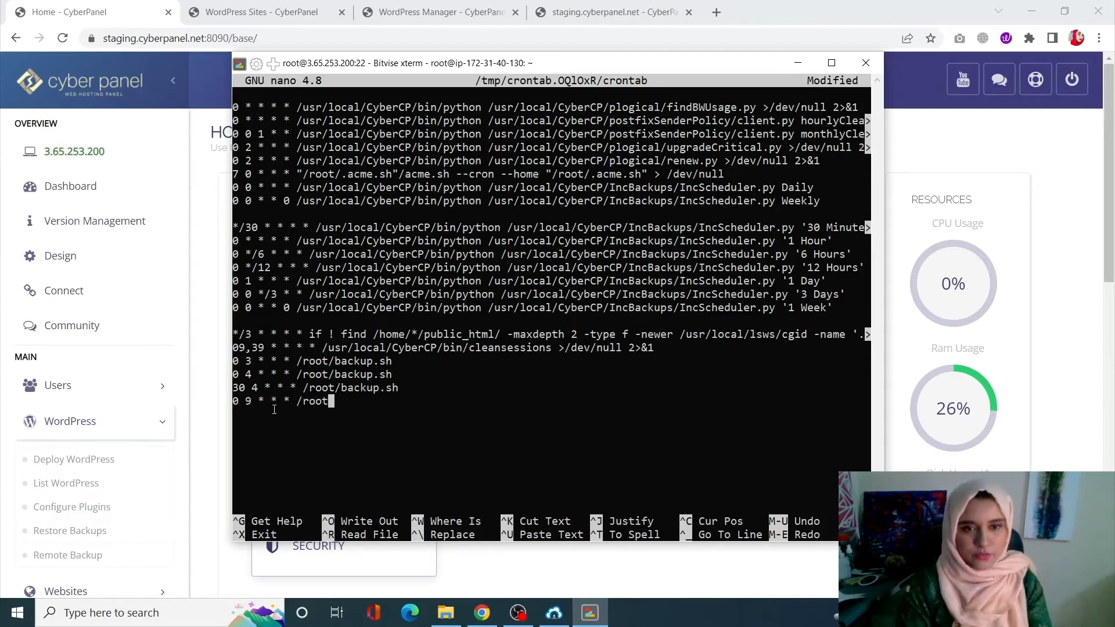
{"action": "type", "text": "/b"}
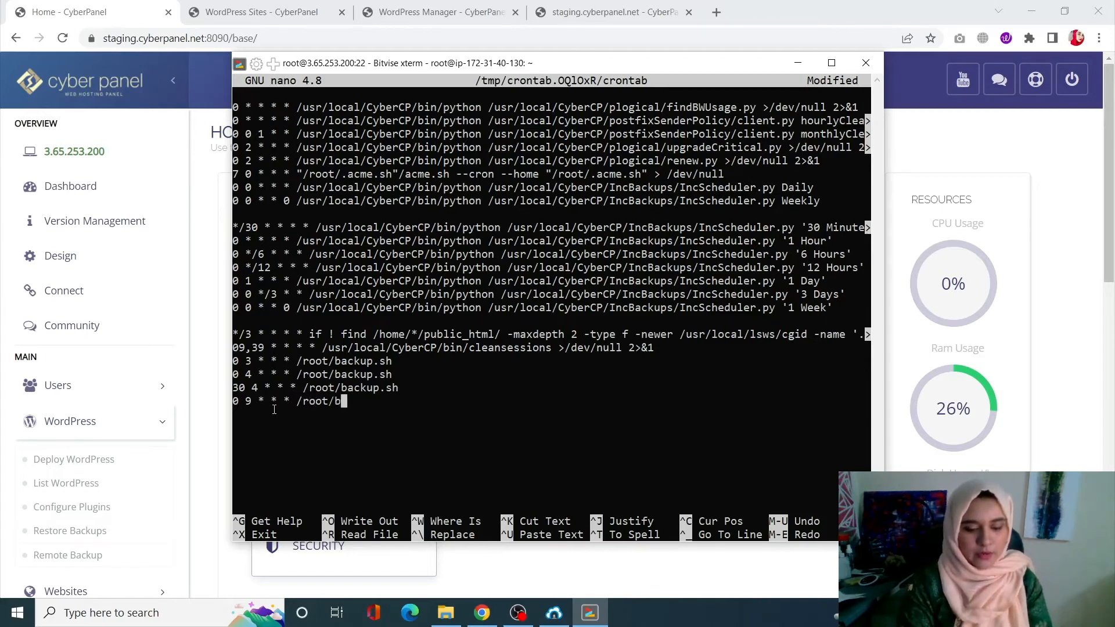
{"action": "type", "text": "ackup"}
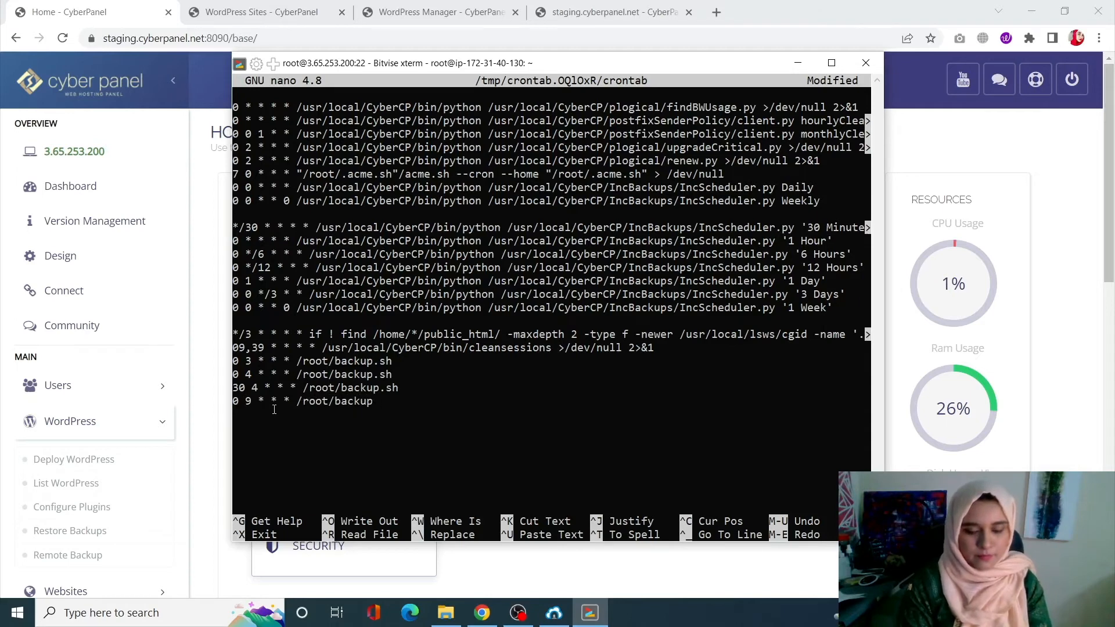
{"action": "type", "text": ".sh"}
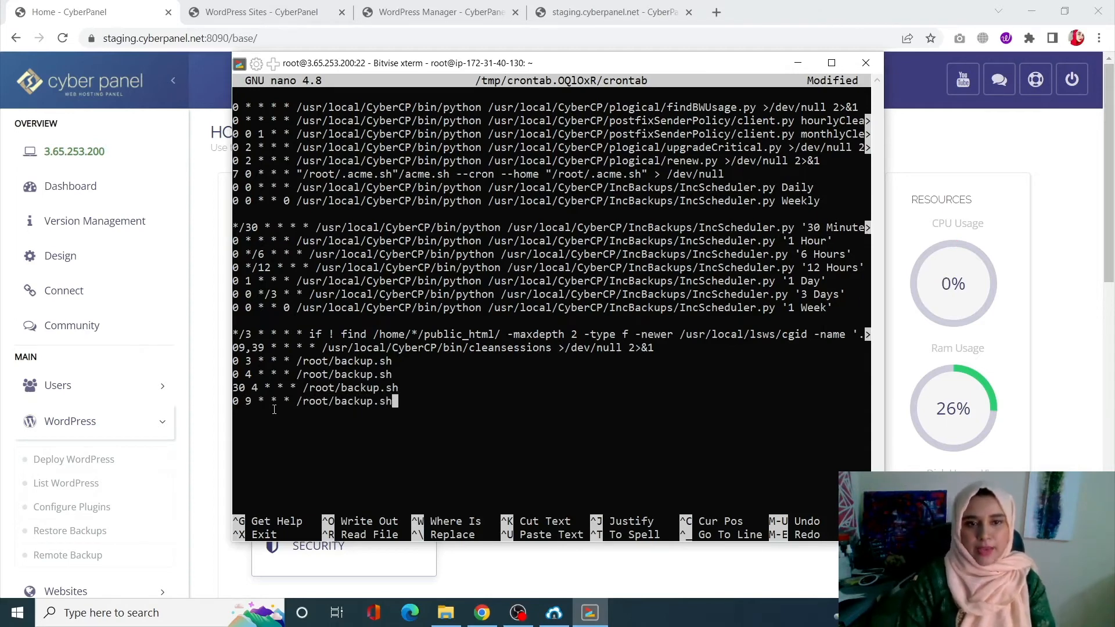
{"action": "key", "text": "ctrl+o"}
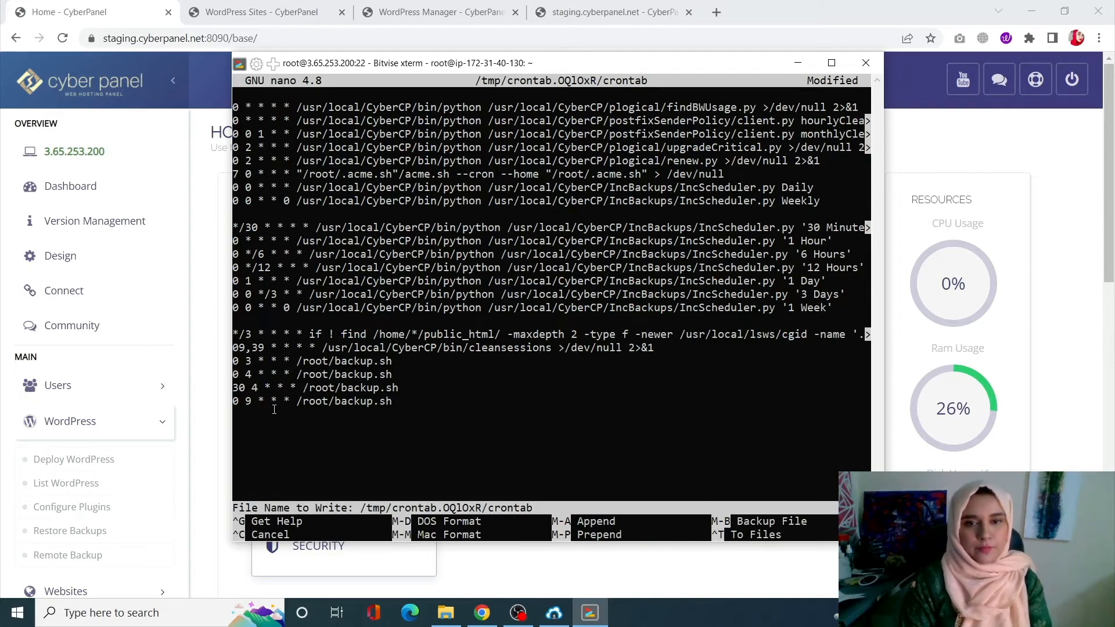
{"action": "key", "text": "Enter"}
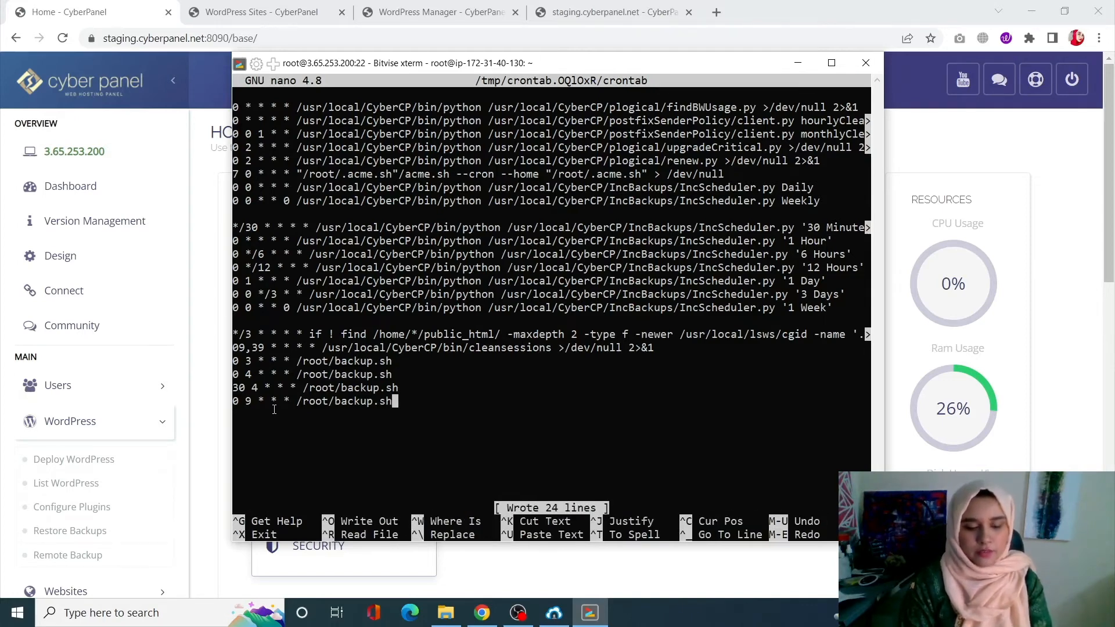
{"action": "key", "text": "ctrl+x"}
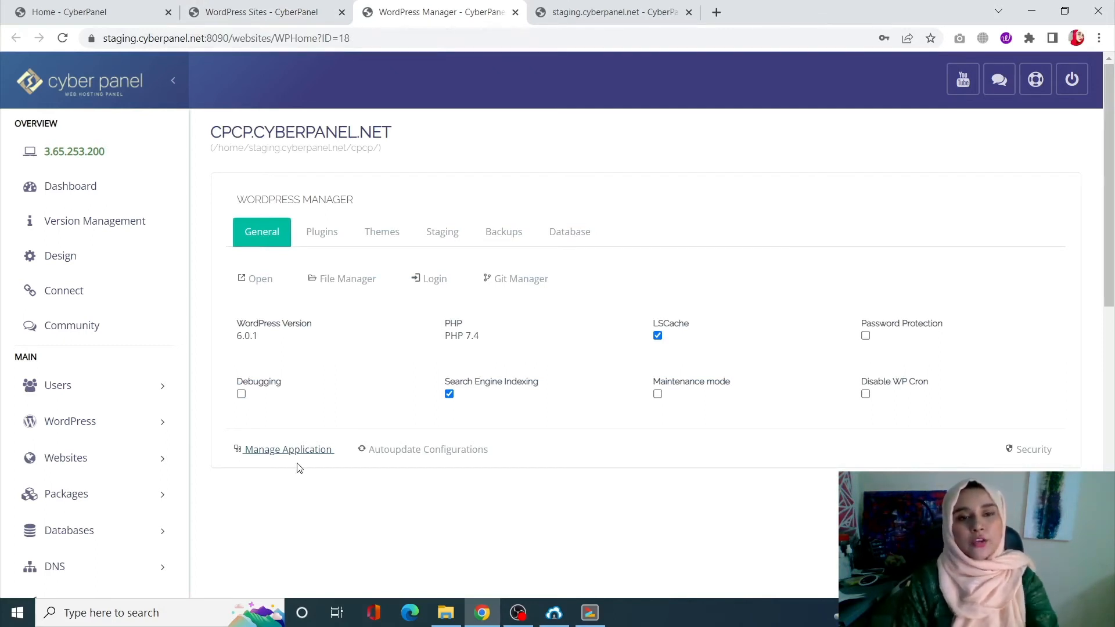
Fetch the current cron jobs for staging.cyberpanel.net, listing the backup.sh jobs at hour 4.
{"action": "left_click", "coordinate": [612, 11]}
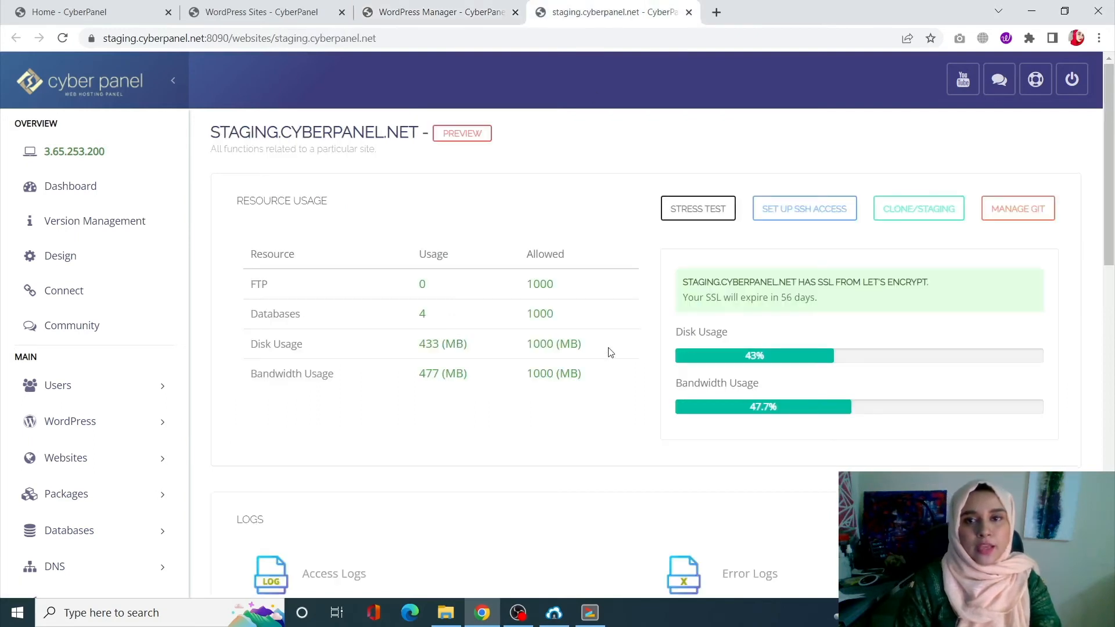
{"action": "scroll", "scroll_direction": "down", "scroll_amount": 3}
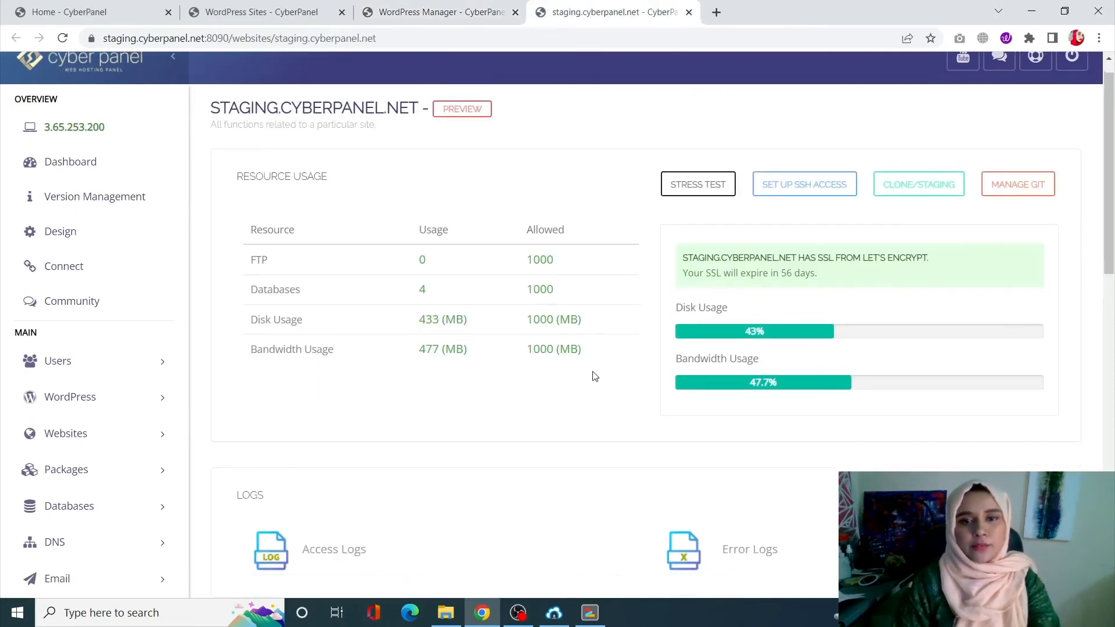
{"action": "scroll", "scroll_direction": "down", "scroll_amount": 3}
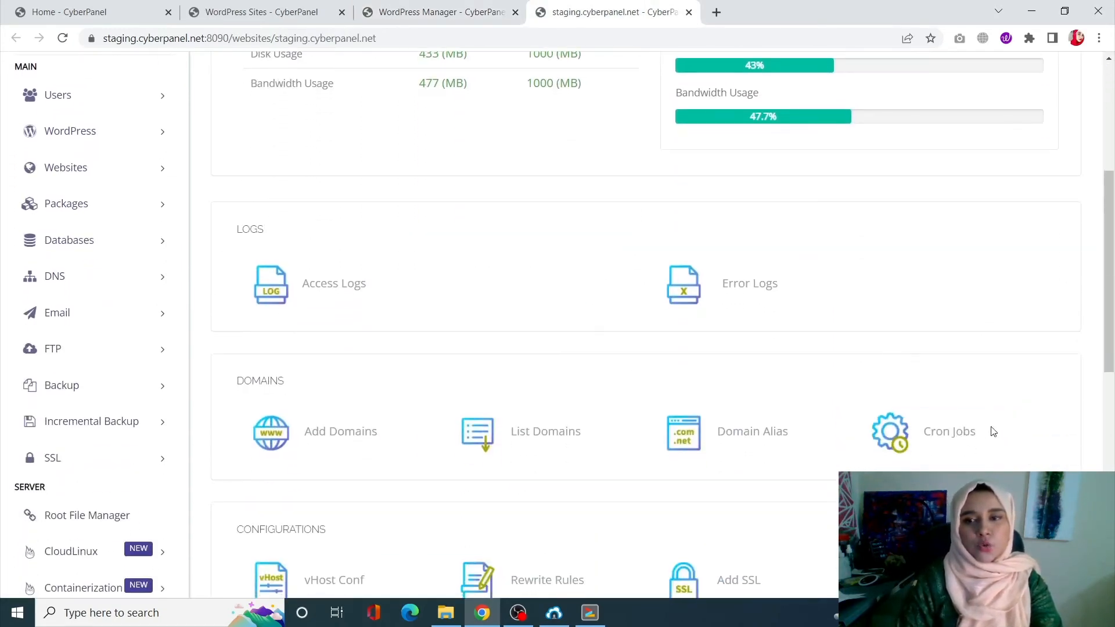
{"action": "left_click", "coordinate": [949, 431]}
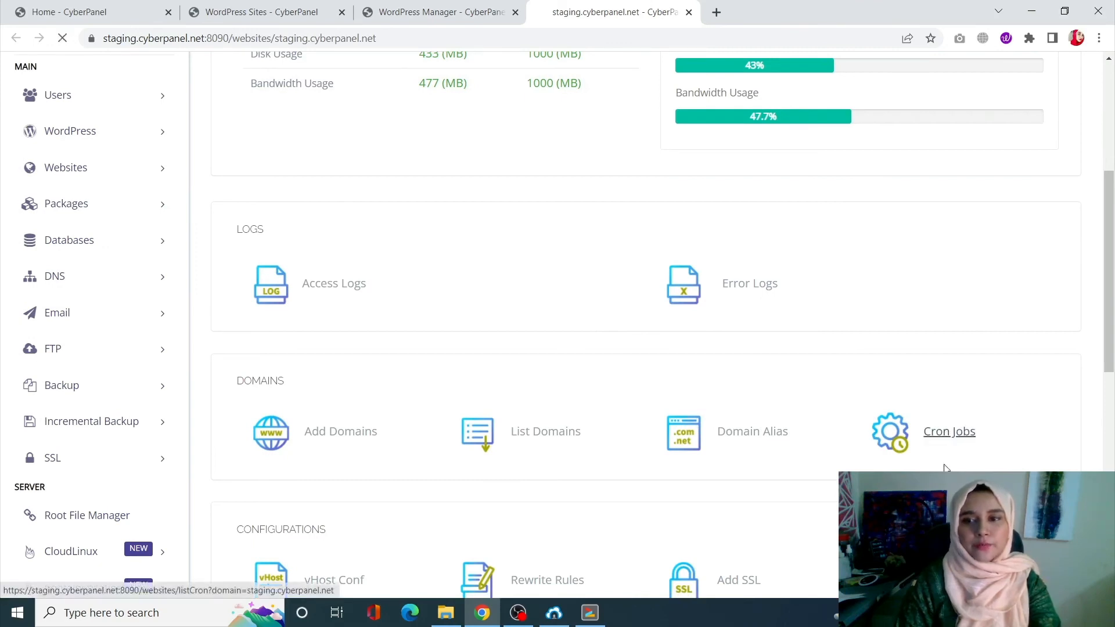
{"action": "left_click", "coordinate": [949, 431]}
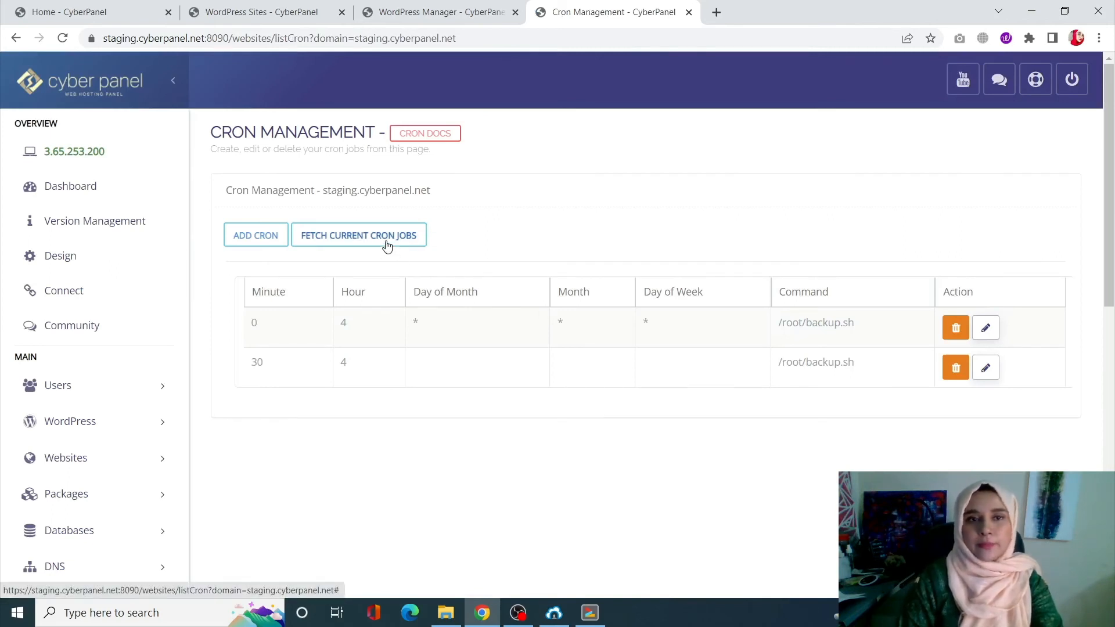
{"action": "left_click", "coordinate": [359, 235]}
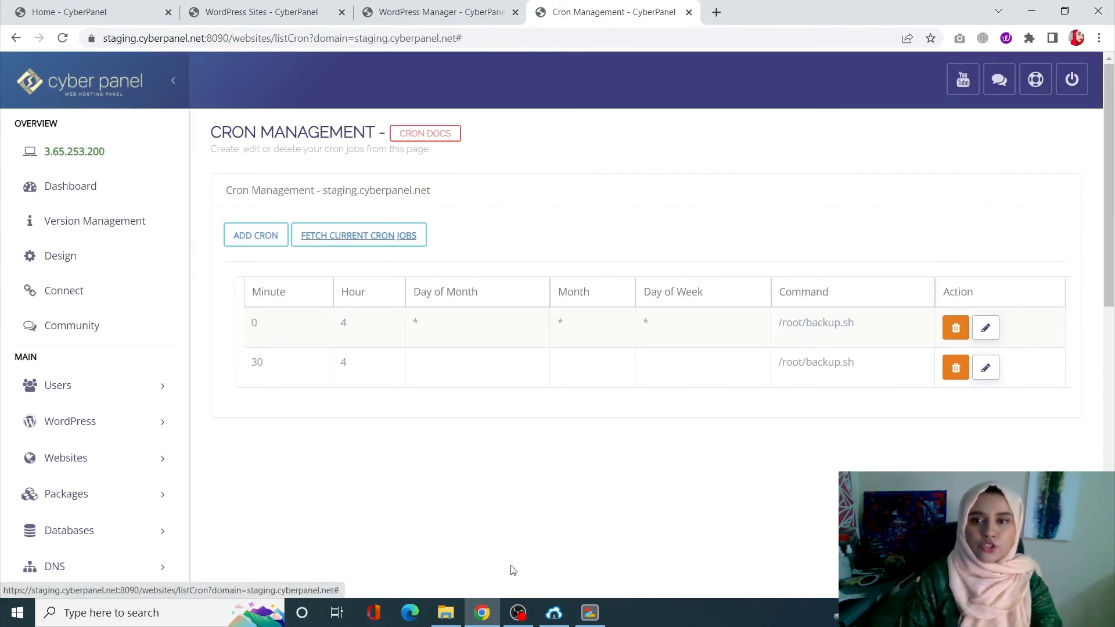
{"action": "mouse_move", "coordinate": [295, 241]}
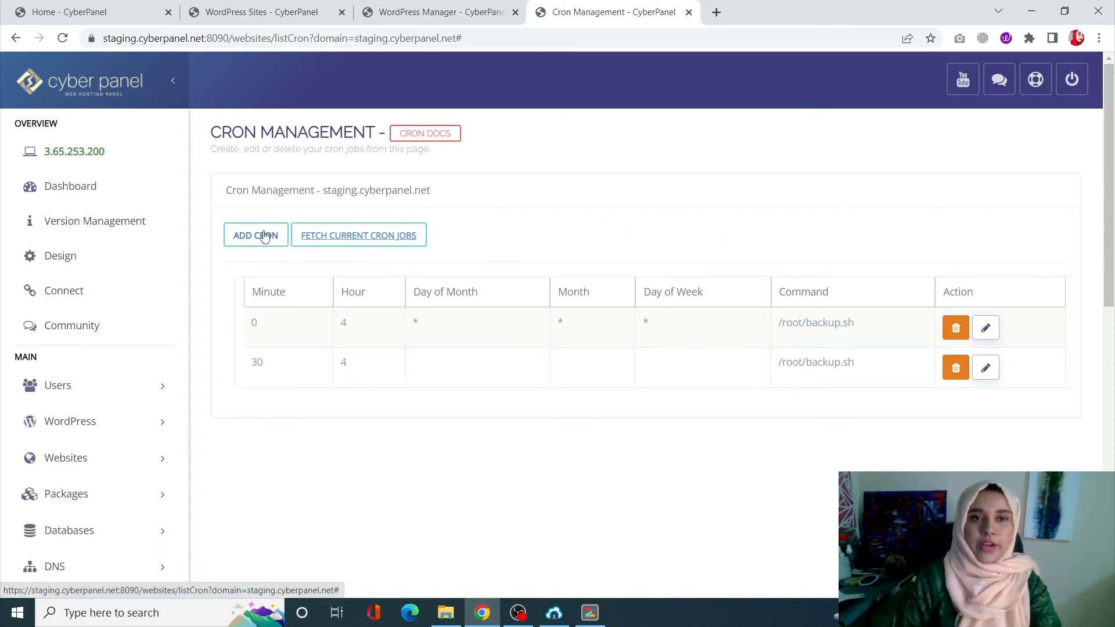
Fill the new cron form with hour 9 and command /root/backup.sh.
{"action": "left_click", "coordinate": [256, 234]}
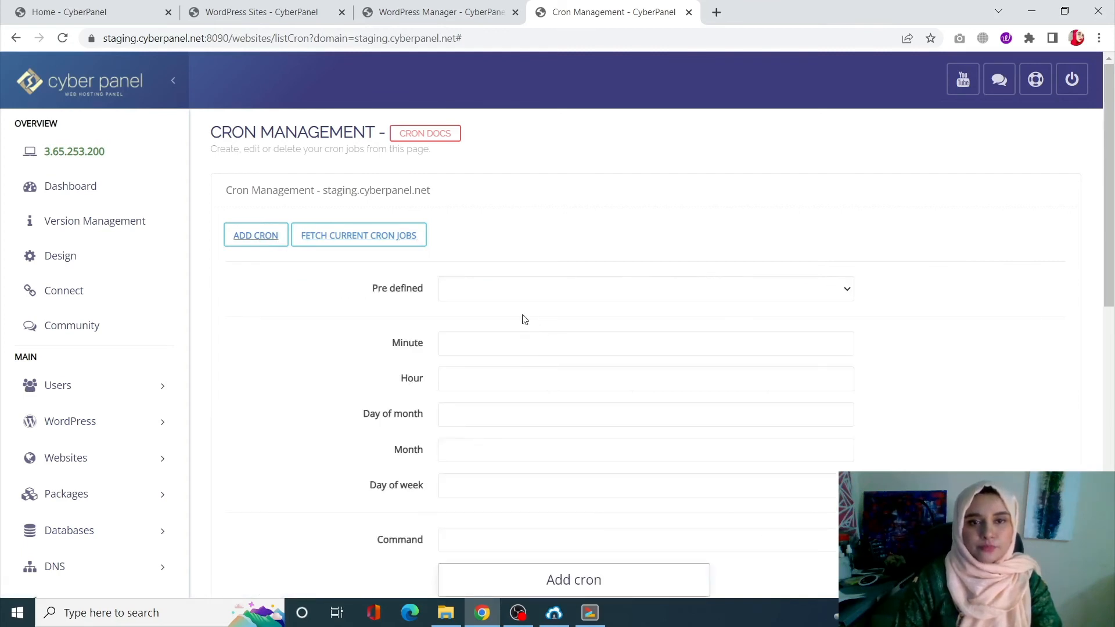
{"action": "left_click", "coordinate": [643, 288]}
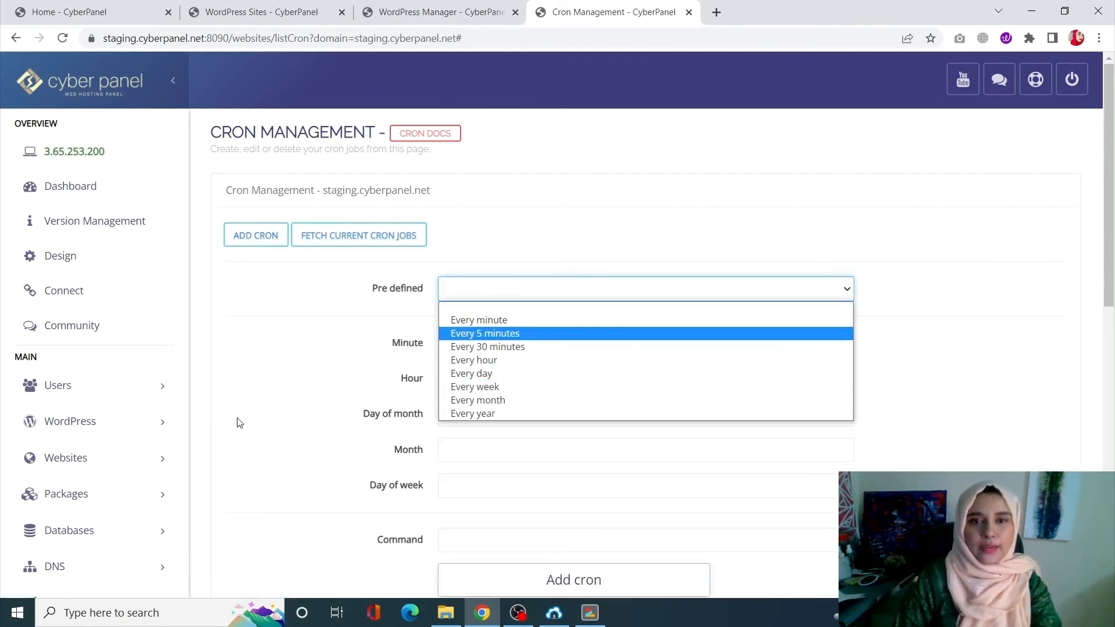
{"action": "left_click", "coordinate": [645, 378]}
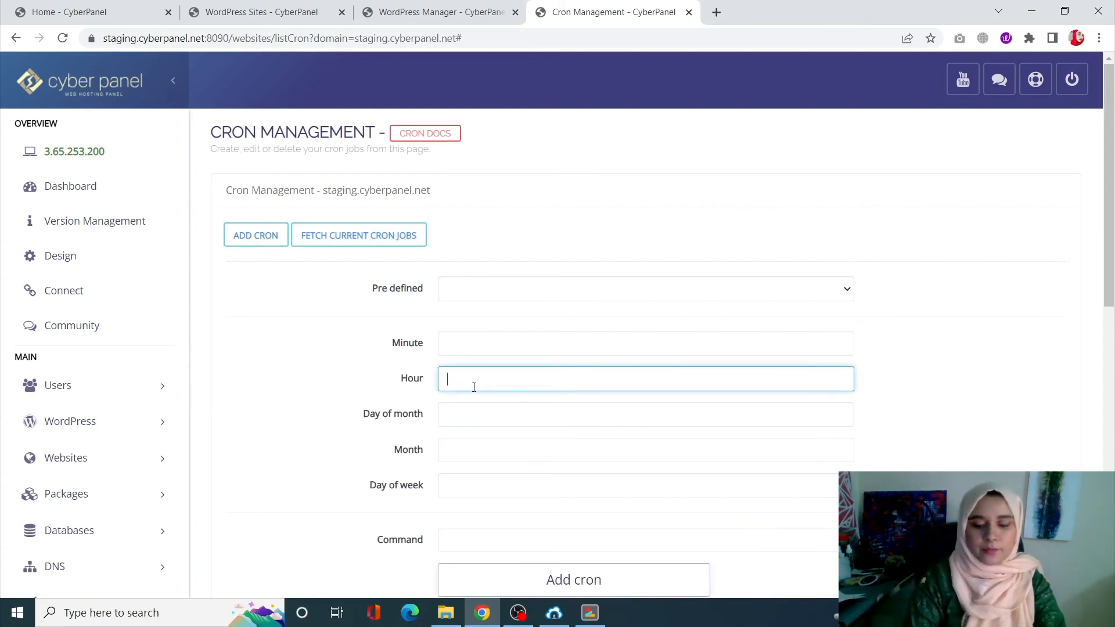
{"action": "type", "text": "9"}
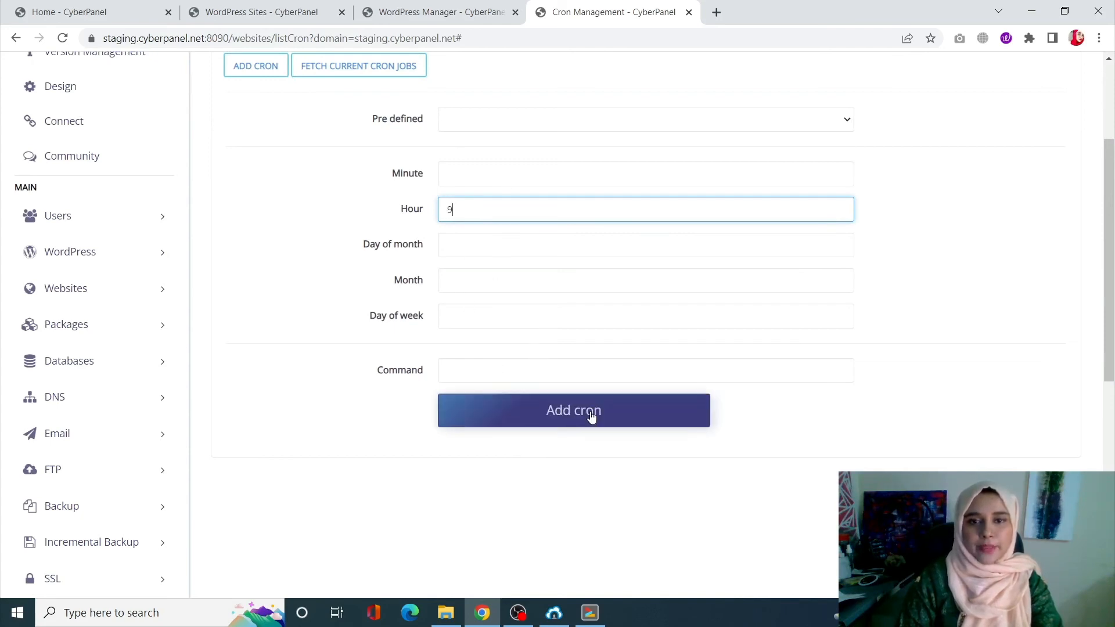
{"action": "left_click", "coordinate": [645, 369]}
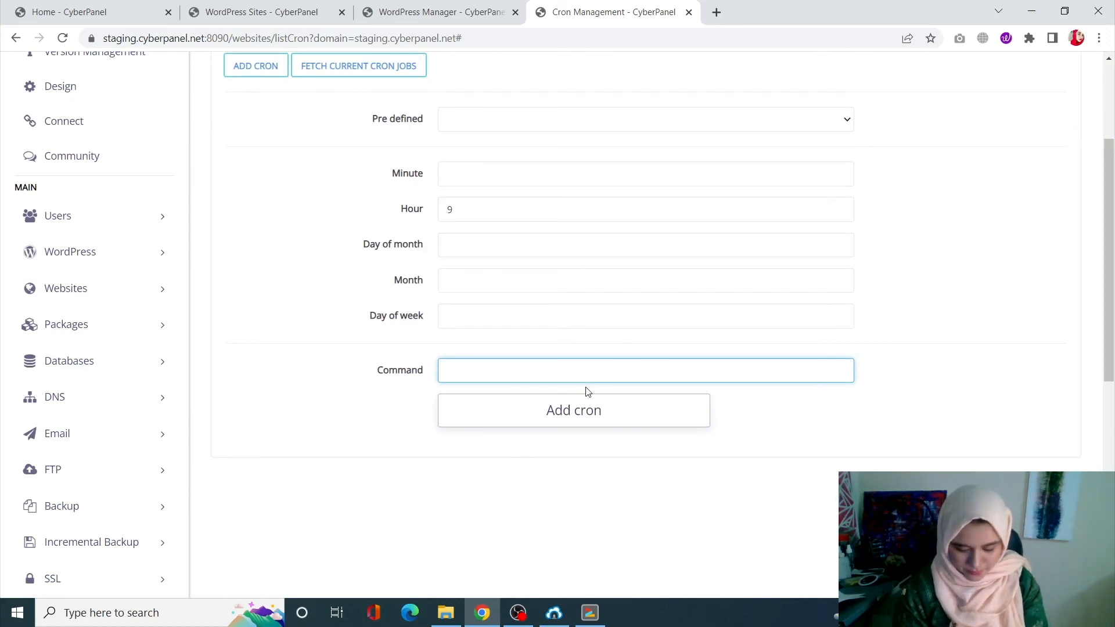
{"action": "type", "text": "/root"}
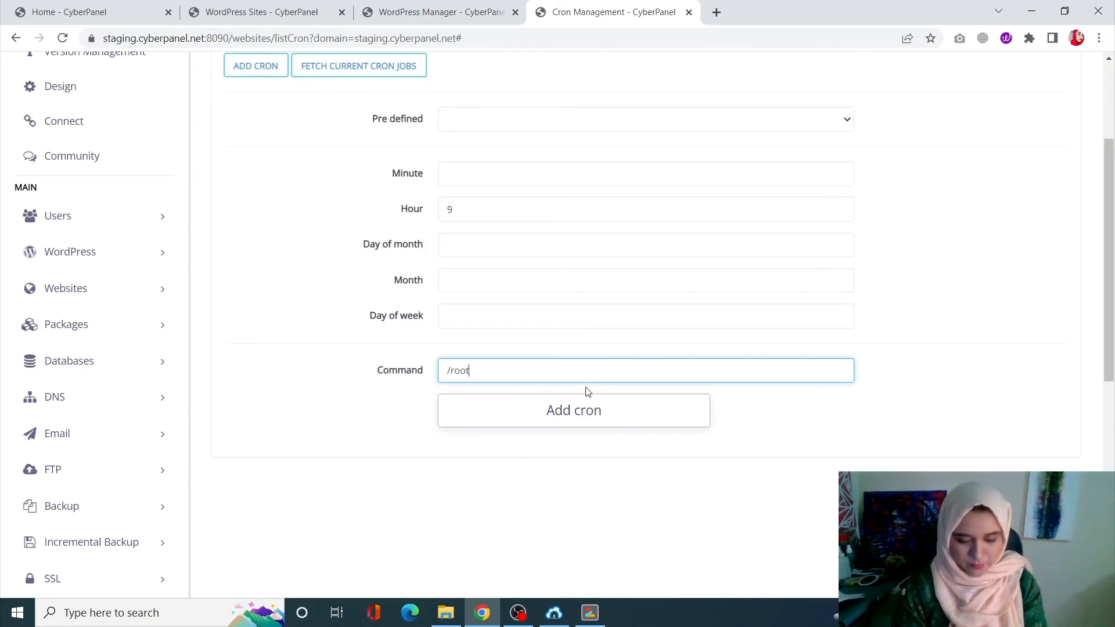
{"action": "type", "text": "/back"}
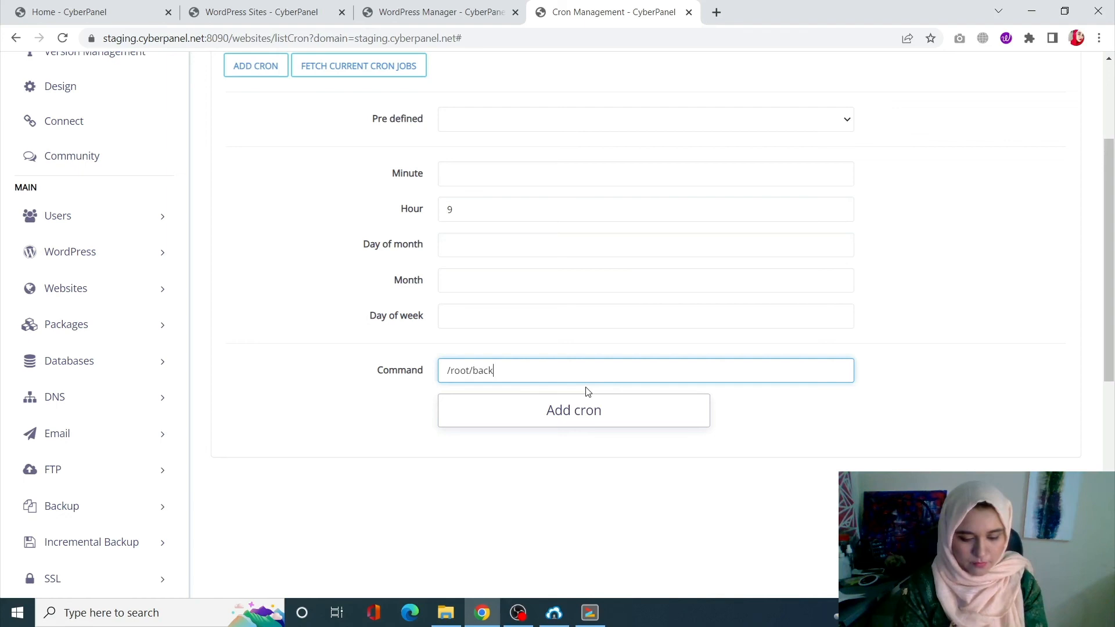
{"action": "type", "text": "up.sh"}
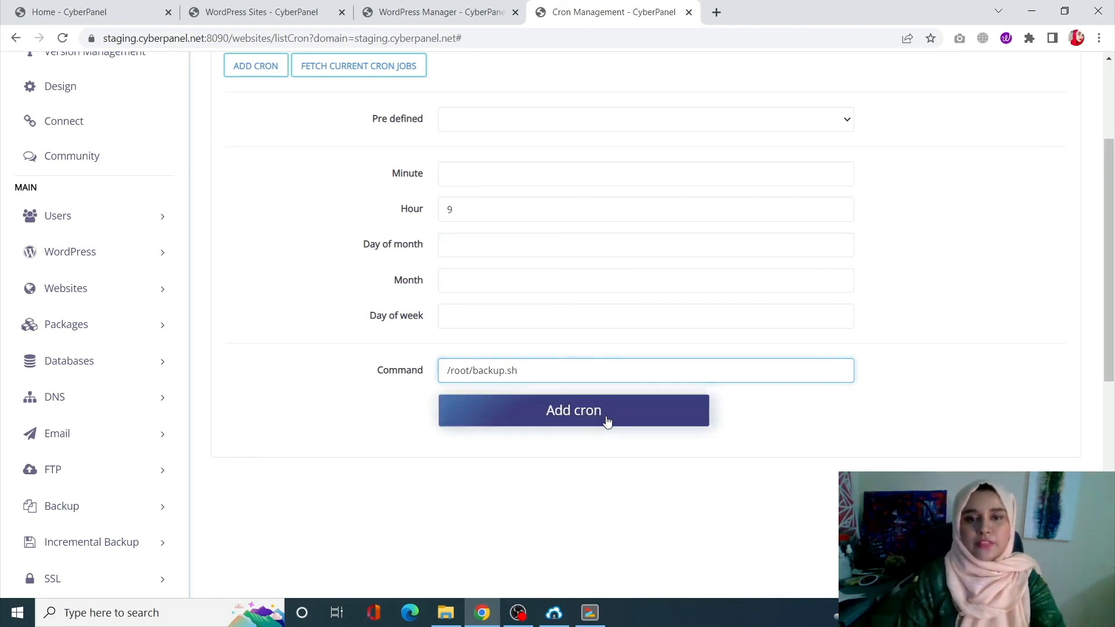
Add the 9 a.m. backup job and refresh the cron list to show it.
{"action": "left_click", "coordinate": [573, 410]}
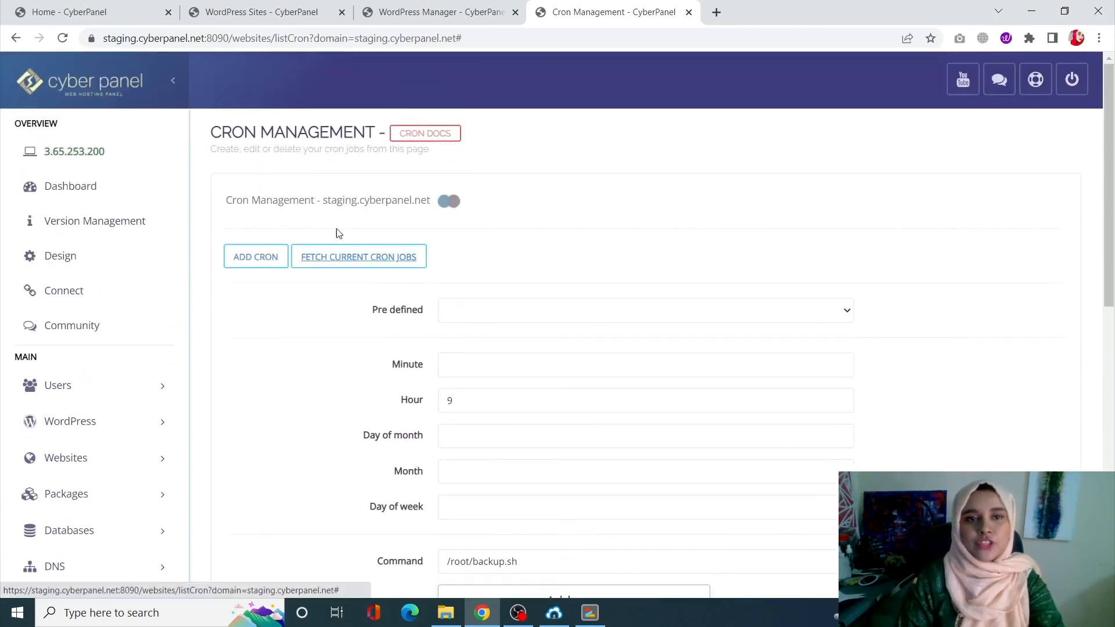
{"action": "left_click", "coordinate": [357, 255]}
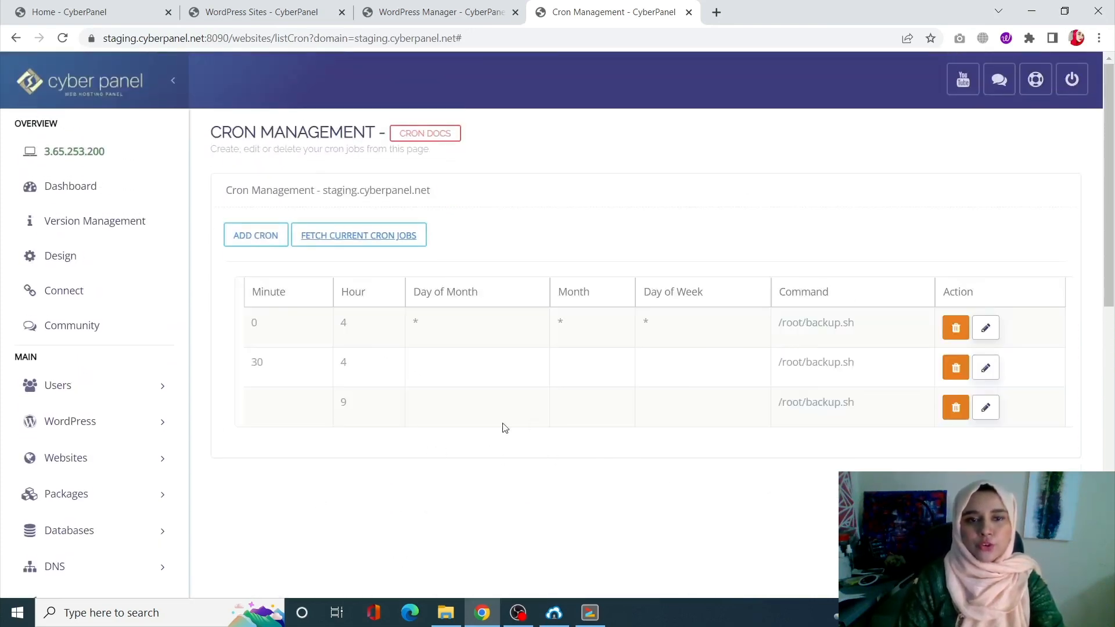